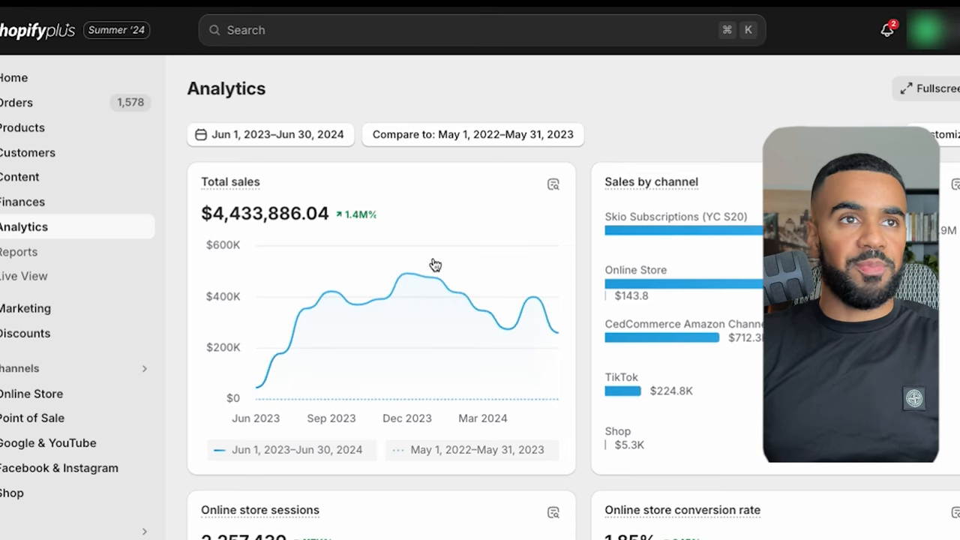
mouse_move(158, 384)
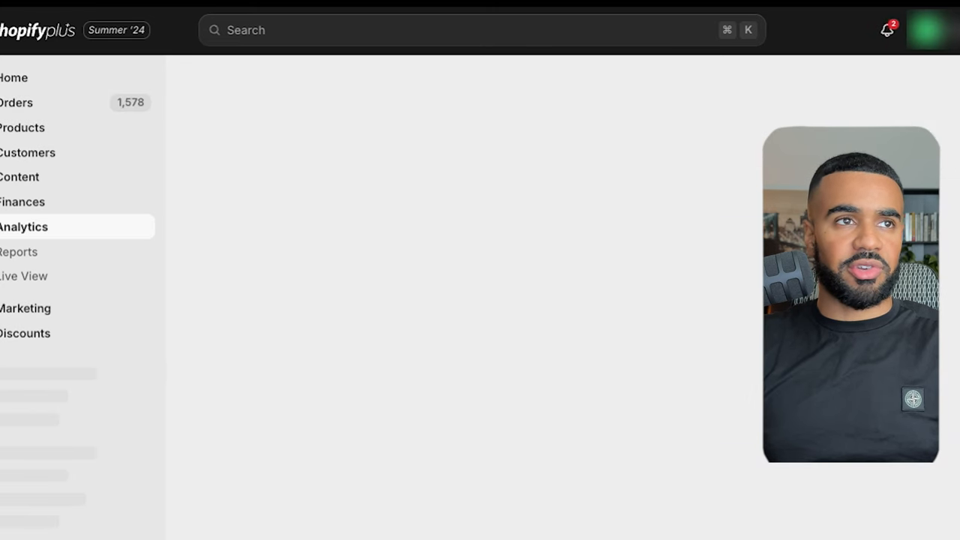
- Review the Product column: header, Flagship Product and Product Line Expansion steps
click(24, 227)
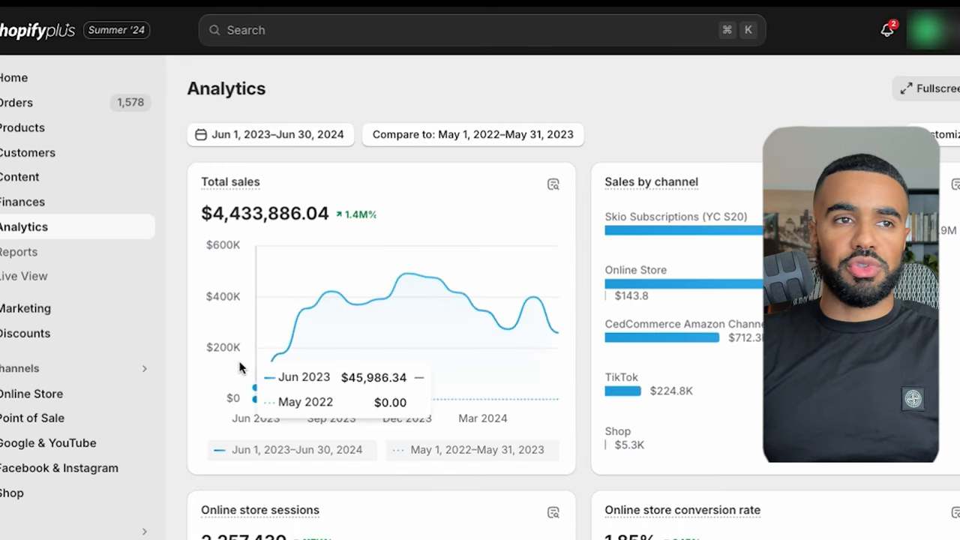
mouse_move(317, 303)
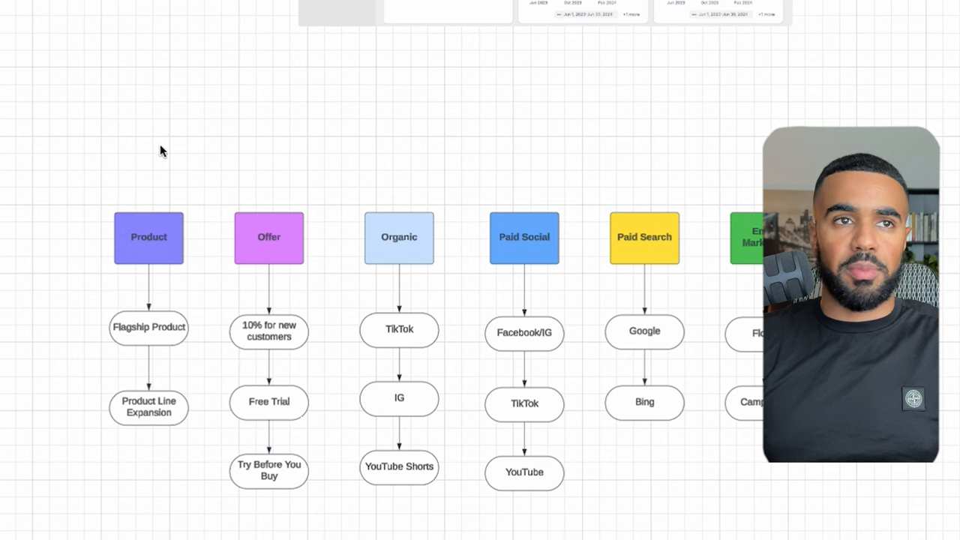
click(149, 237)
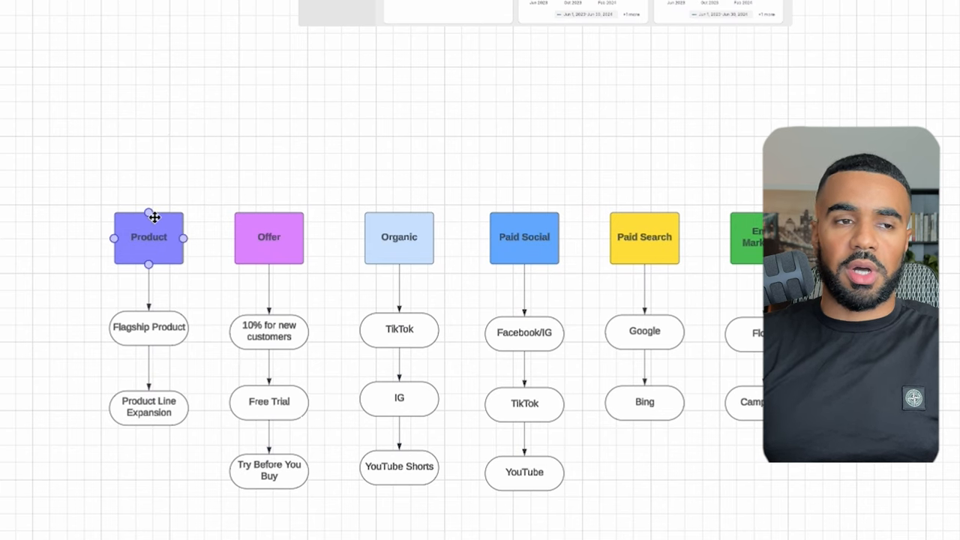
click(147, 327)
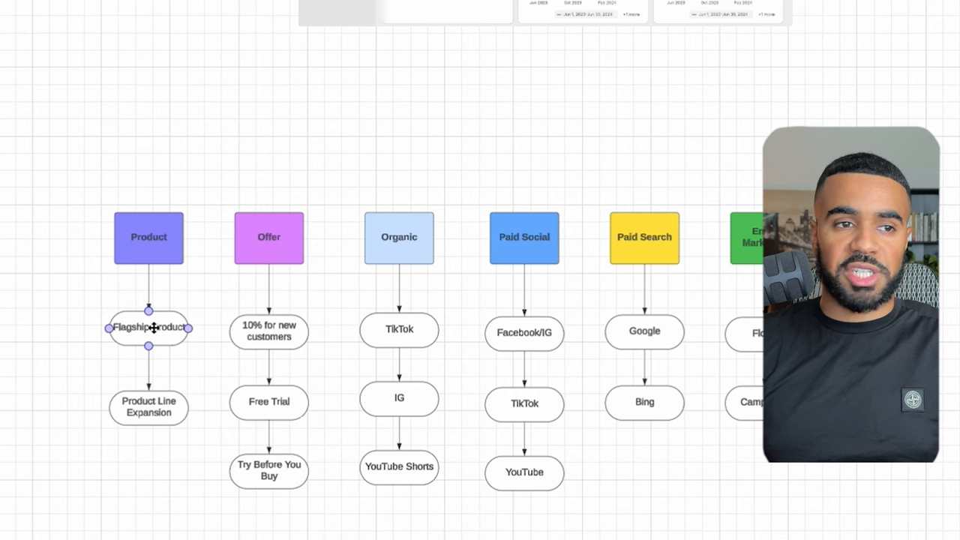
click(149, 408)
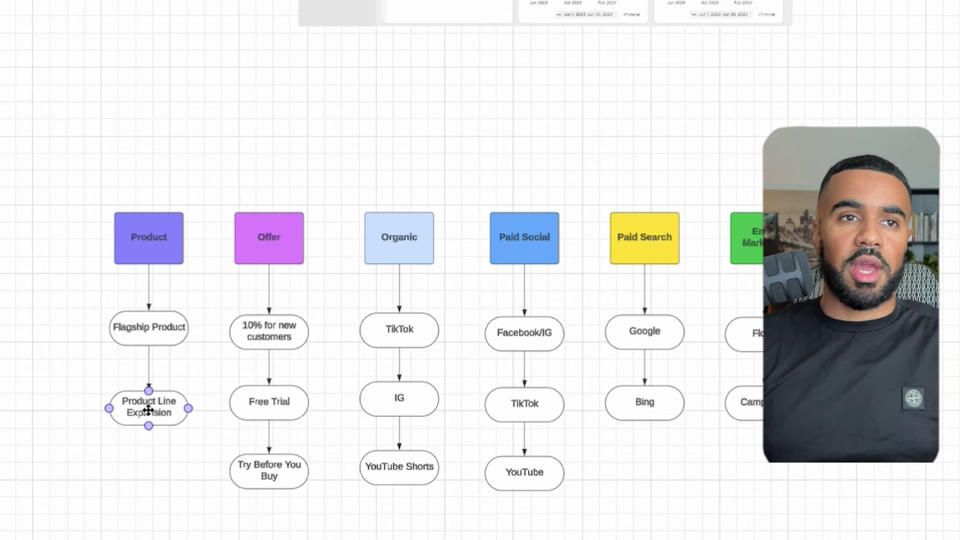
click(268, 237)
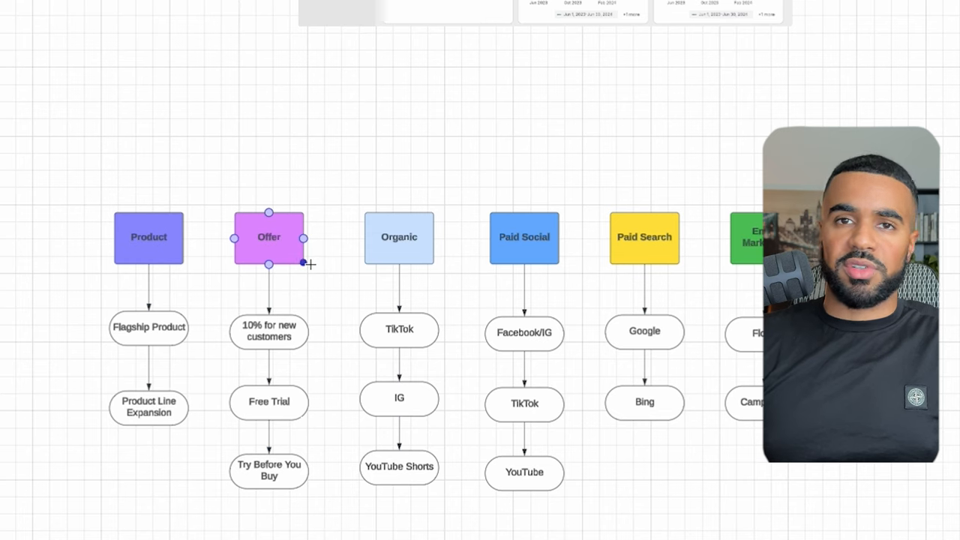
- Review the Offer column: 10% for new customers and Try Before You Buy steps
click(269, 332)
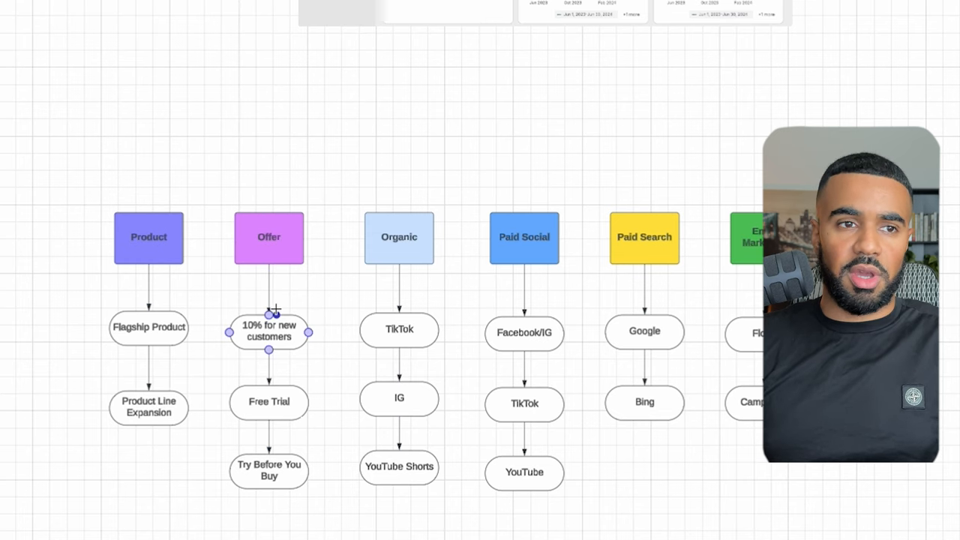
click(318, 261)
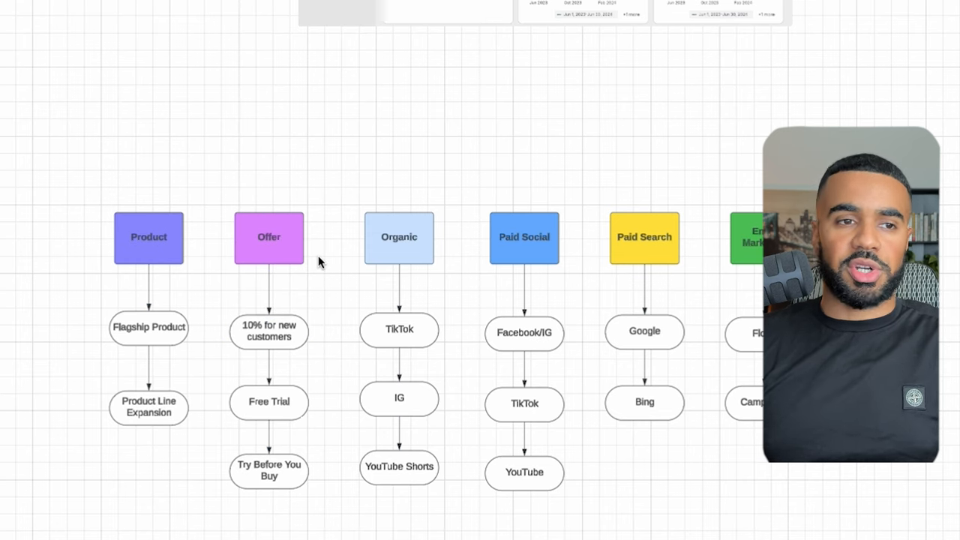
click(269, 237)
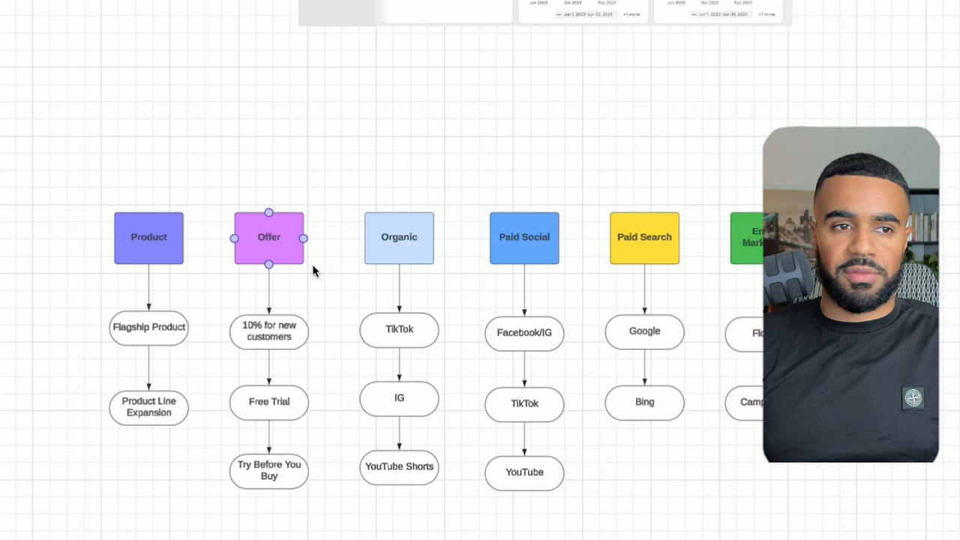
click(268, 402)
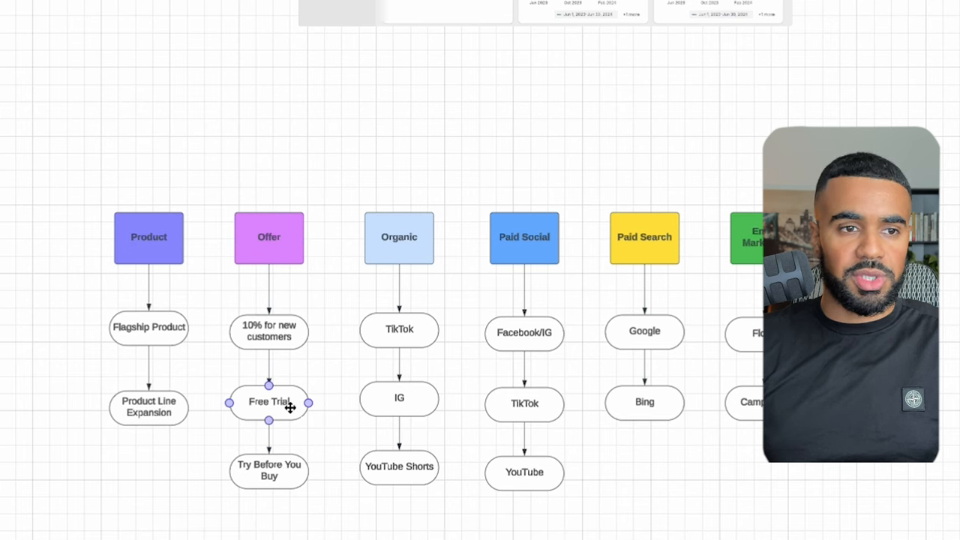
mouse_move(288, 408)
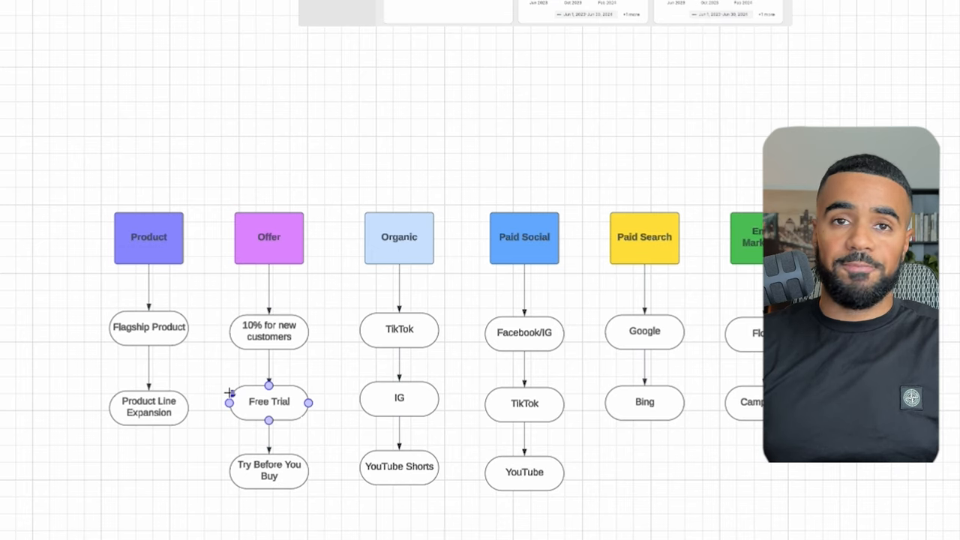
mouse_move(255, 396)
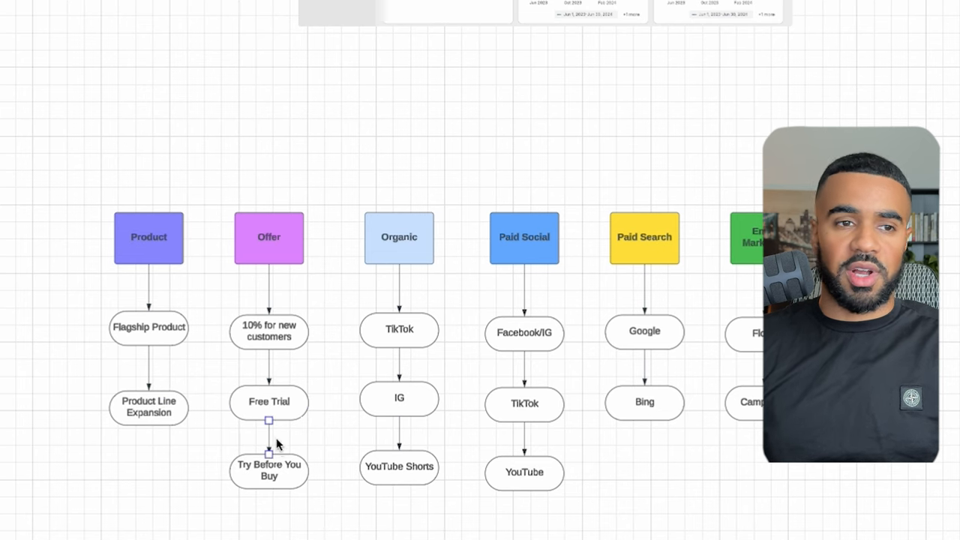
click(269, 402)
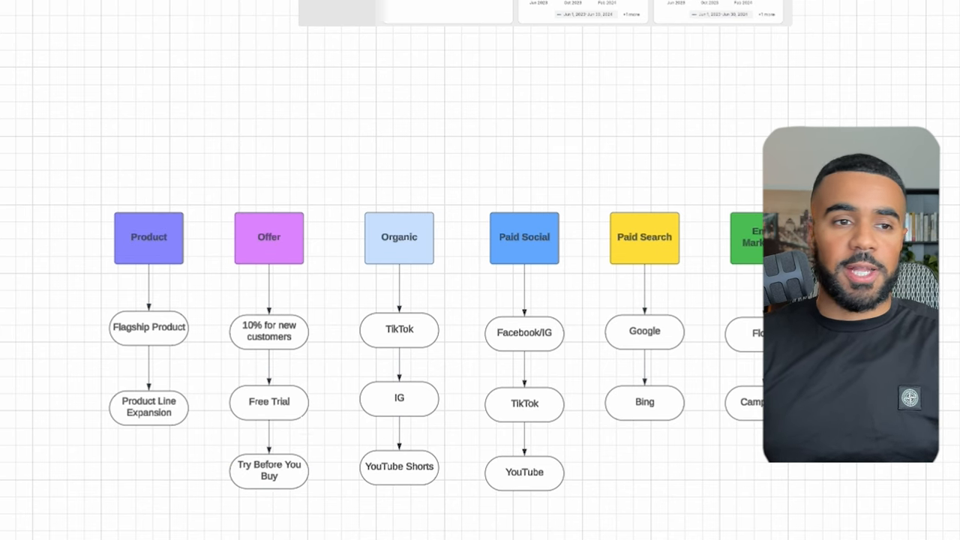
click(269, 471)
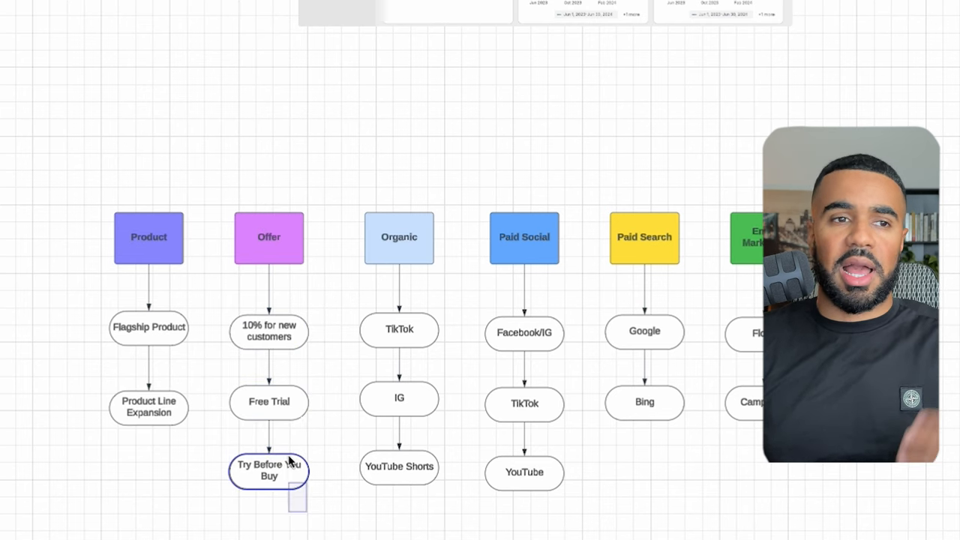
click(269, 238)
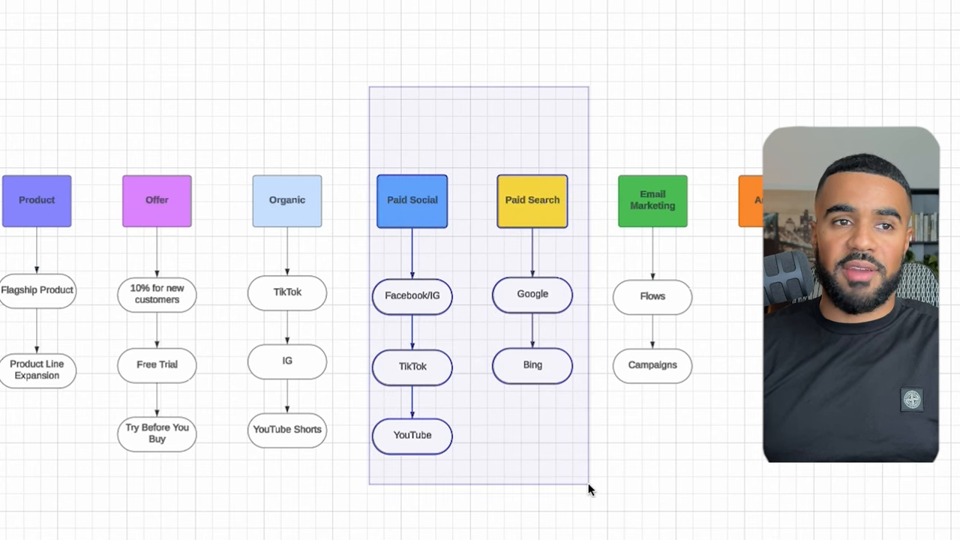
- Review the Paid Social, Paid Search, Email Marketing and Organic TikTok columns, then scroll to the TikTok Shop phases
drag(589, 488, 698, 510)
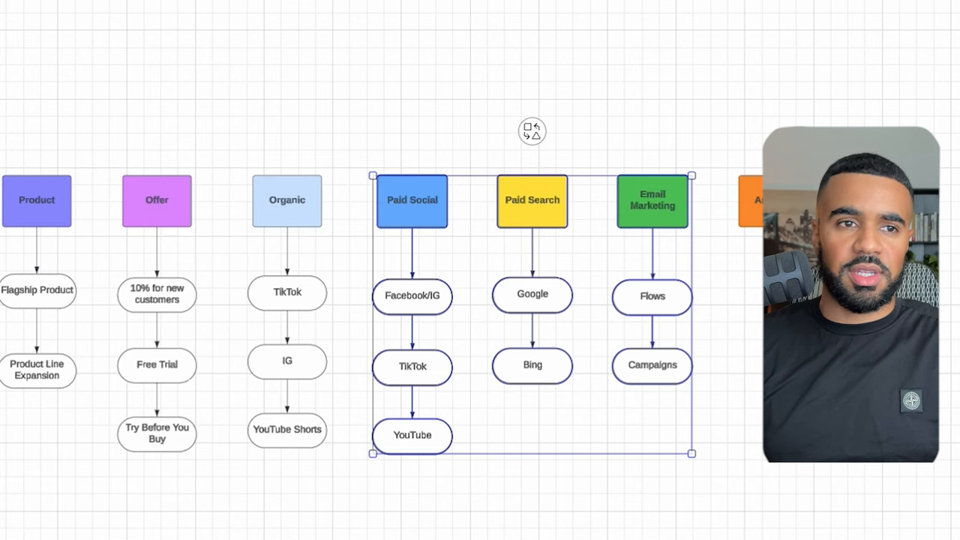
click(225, 90)
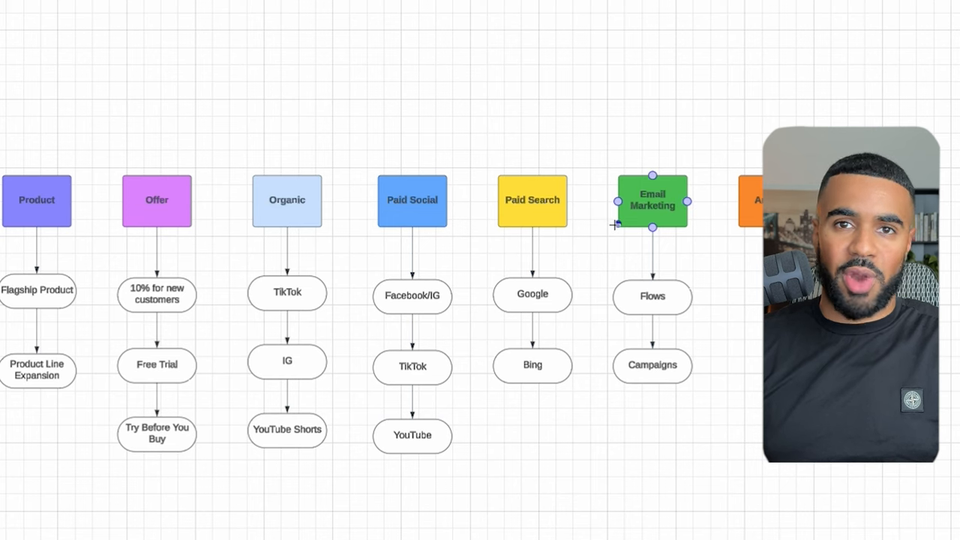
click(532, 201)
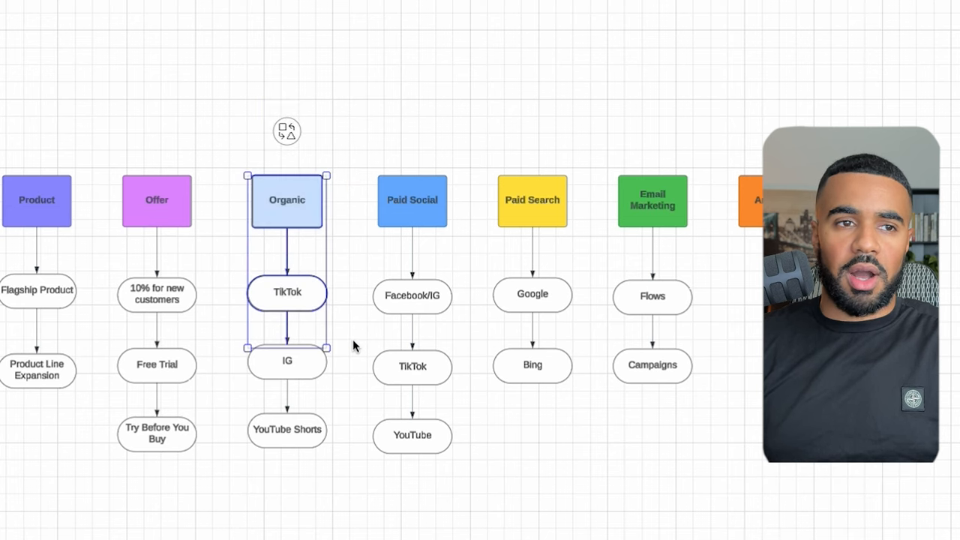
mouse_move(333, 344)
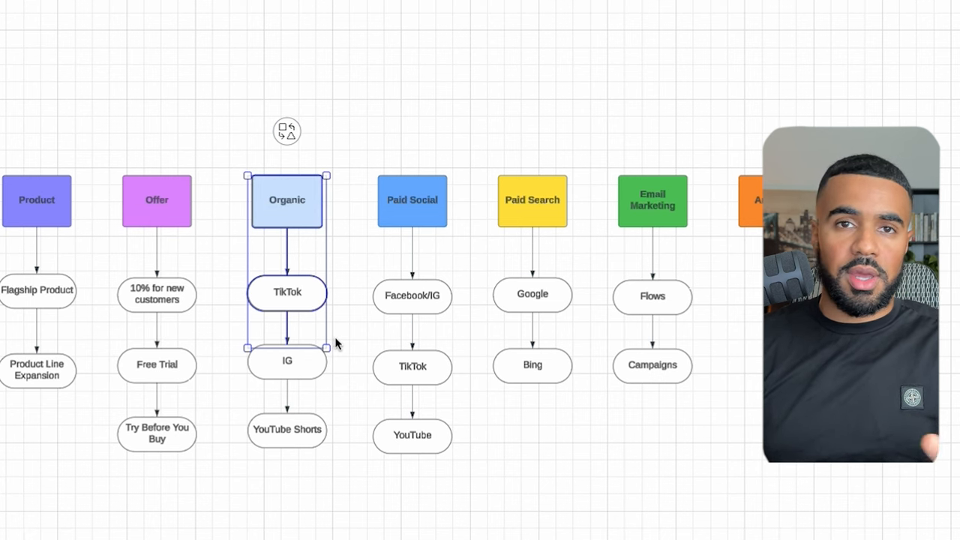
click(222, 153)
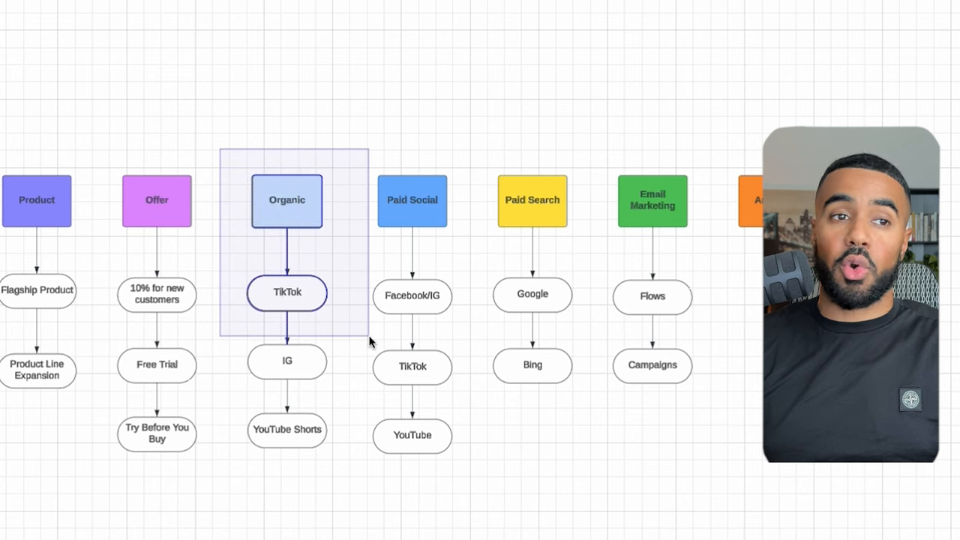
click(287, 292)
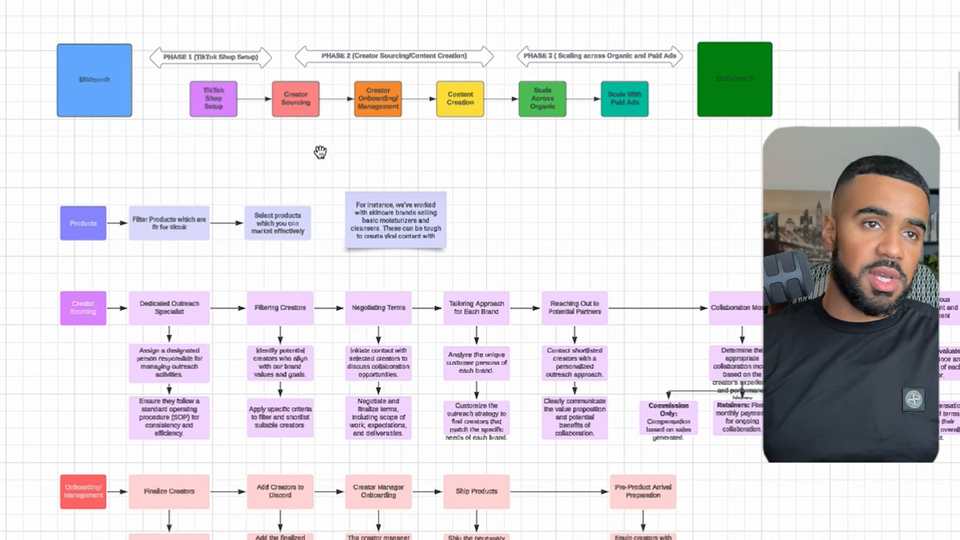
mouse_move(306, 147)
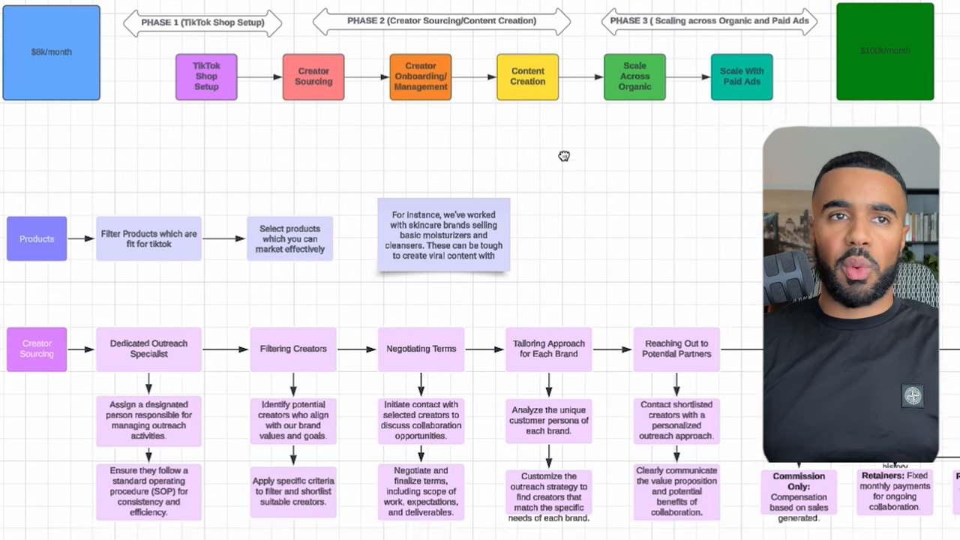
scroll(down, 3)
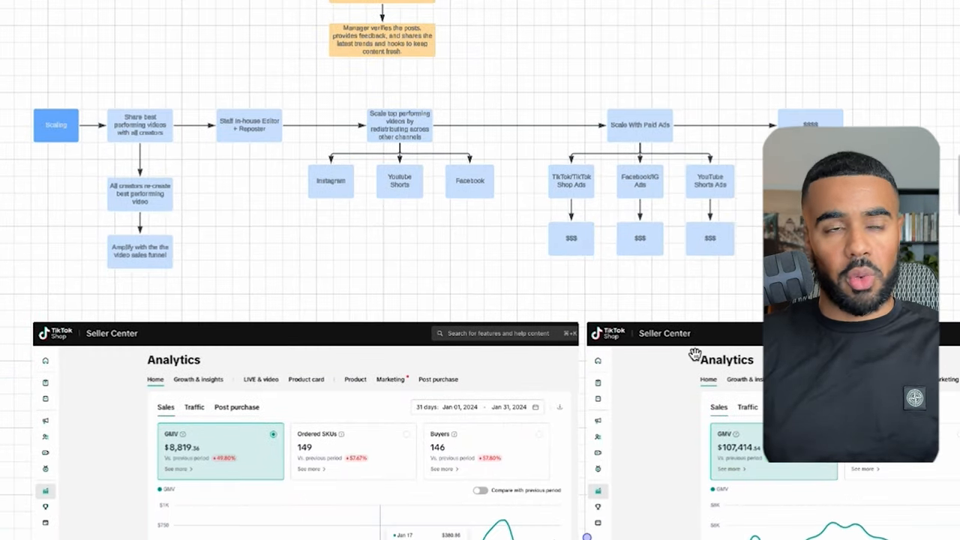
scroll(down, 3)
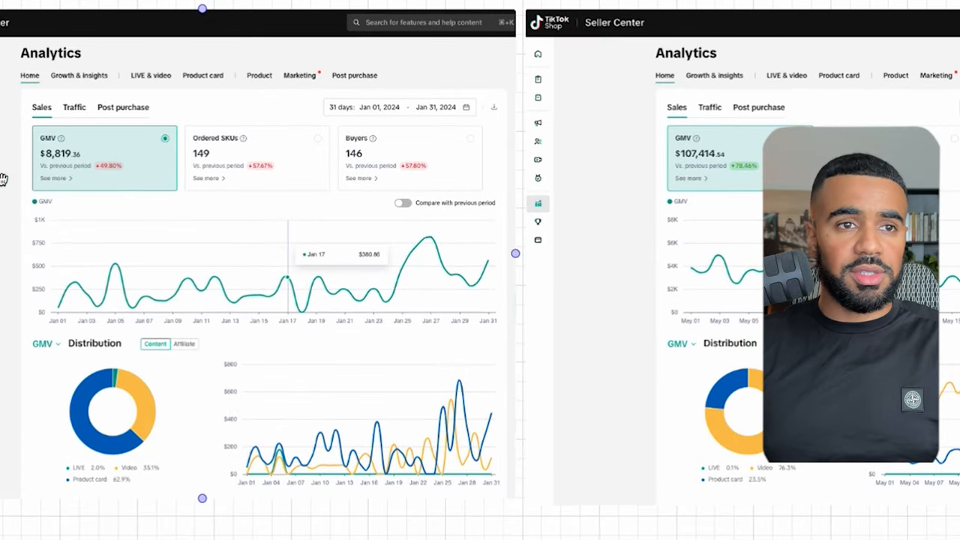
mouse_move(150, 163)
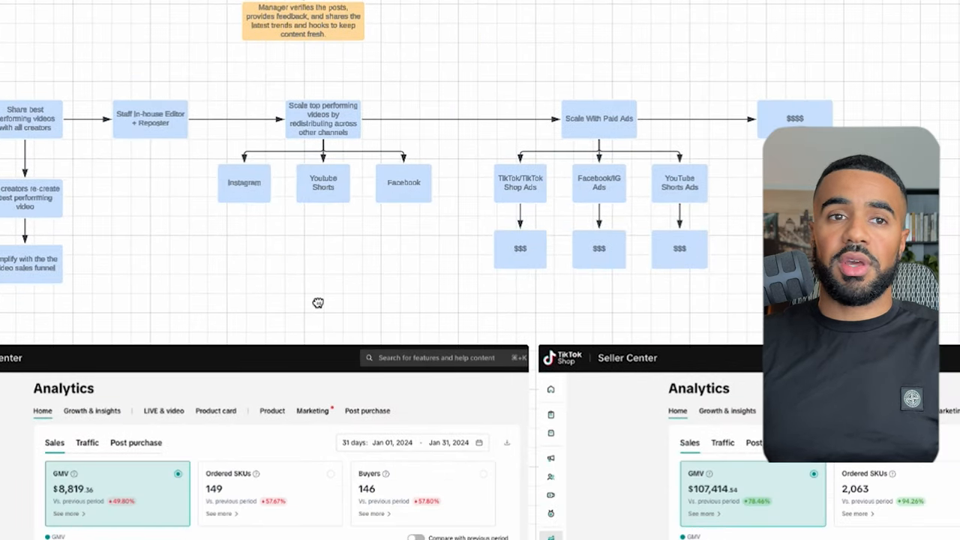
scroll(down, 3)
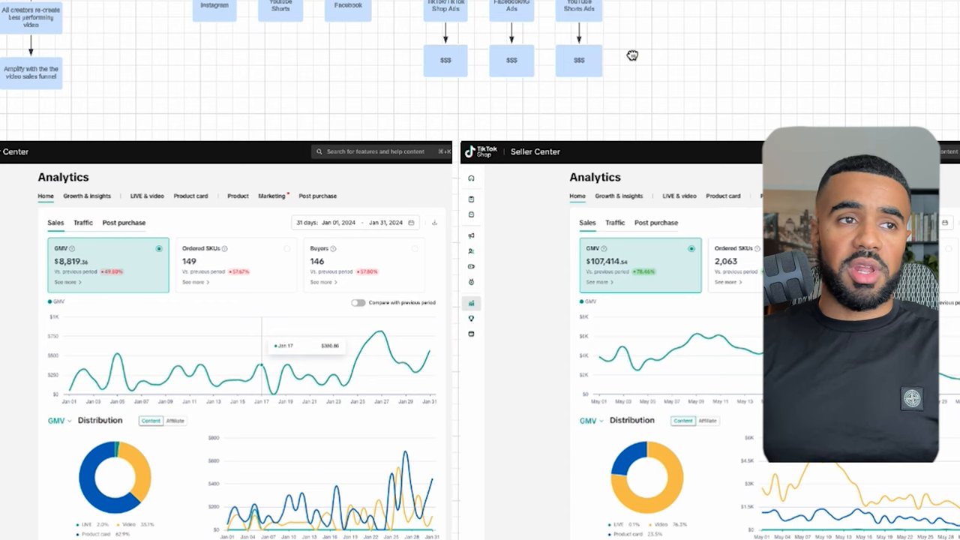
scroll(down, 3)
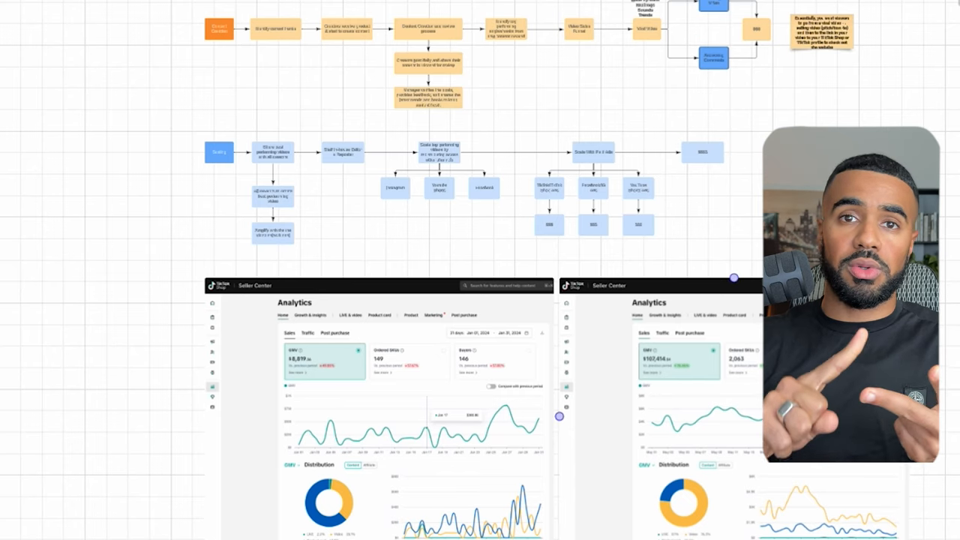
mouse_move(753, 232)
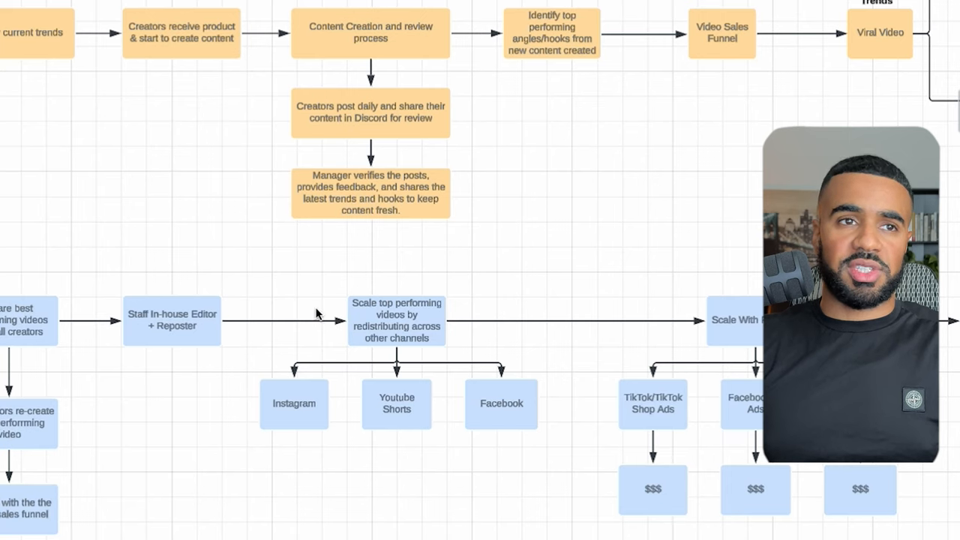
click(294, 403)
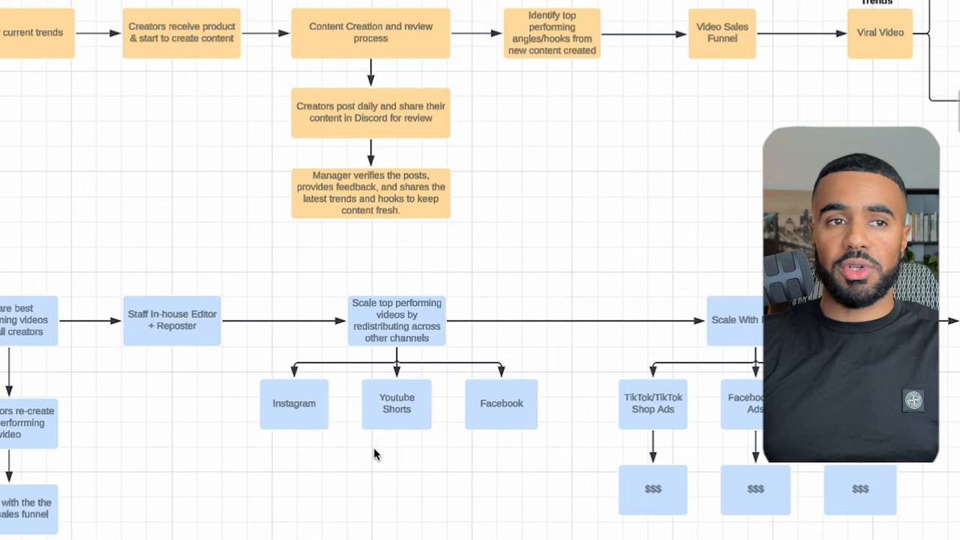
mouse_move(238, 272)
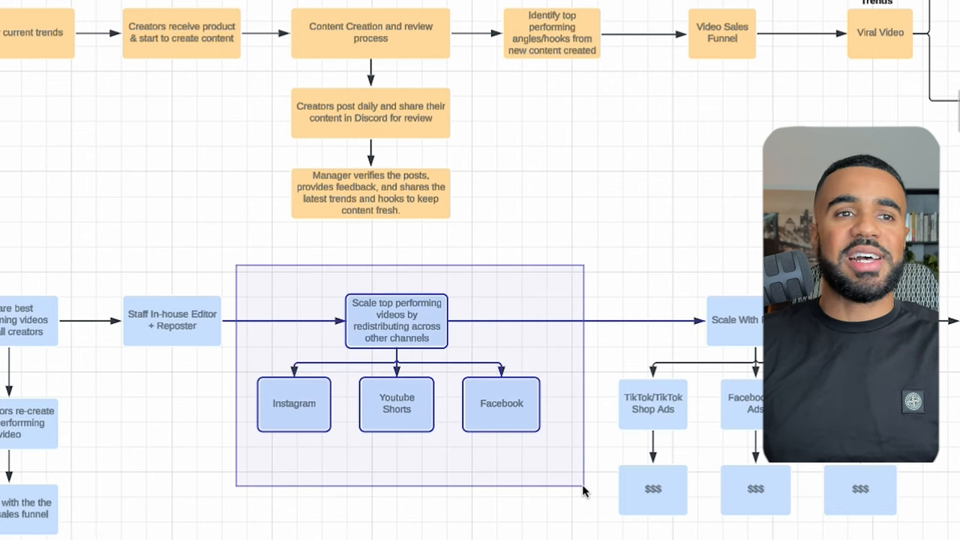
click(593, 210)
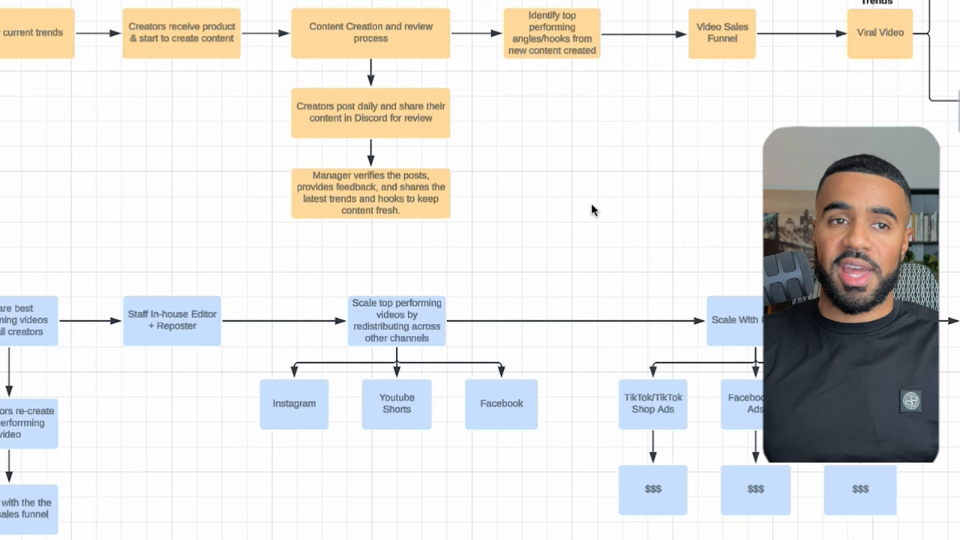
click(396, 321)
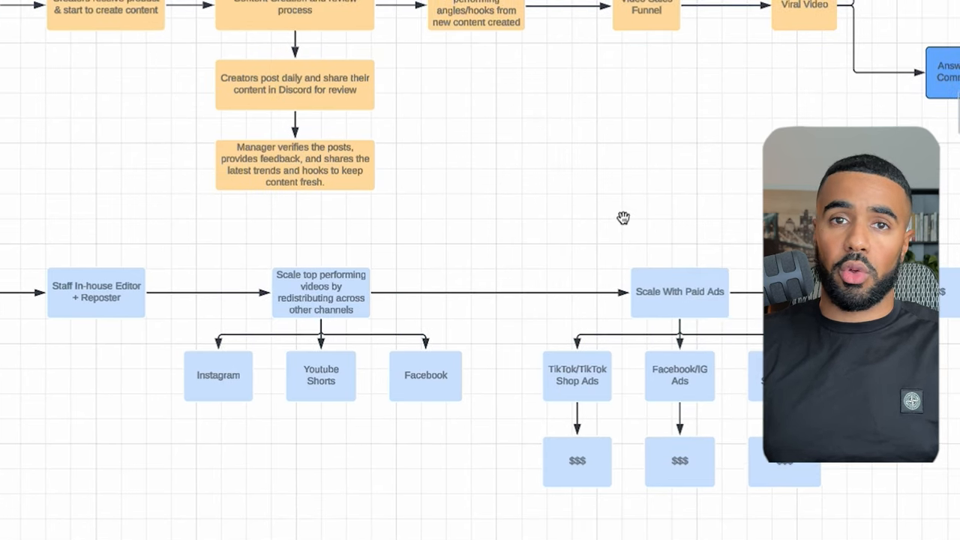
click(679, 375)
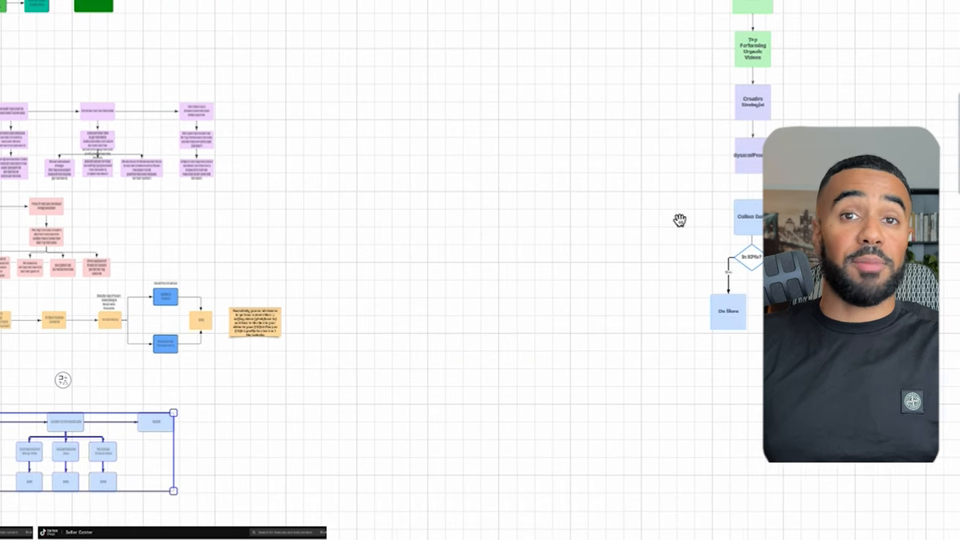
drag(680, 221, 504, 311)
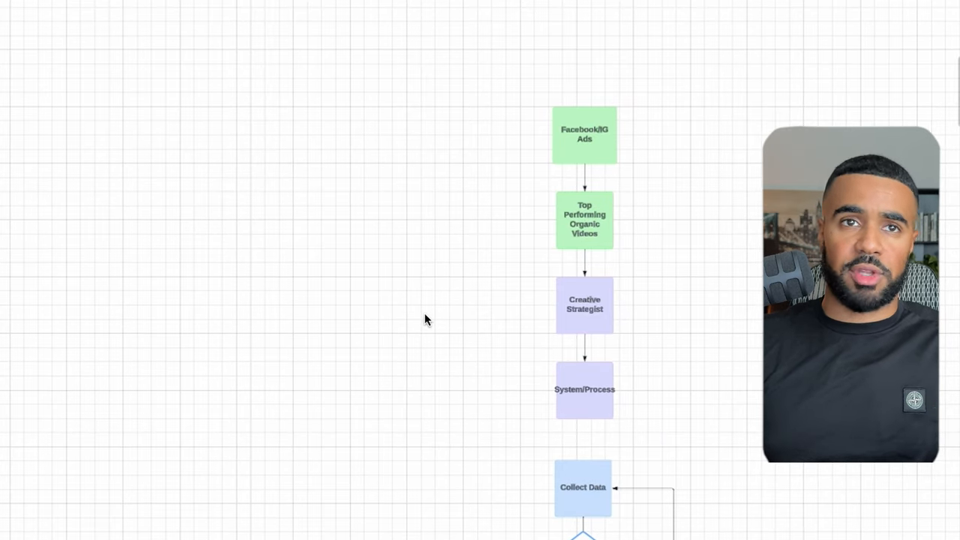
mouse_move(466, 314)
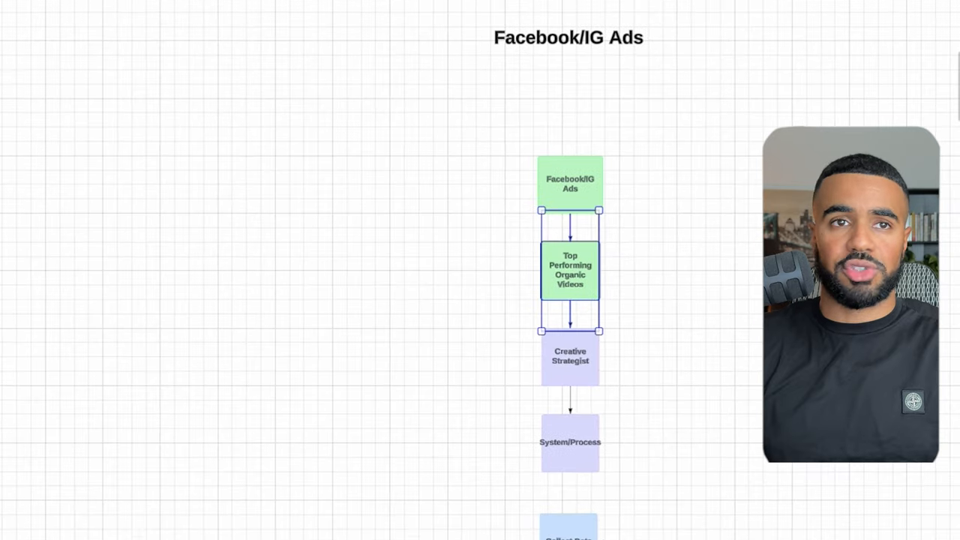
mouse_move(433, 13)
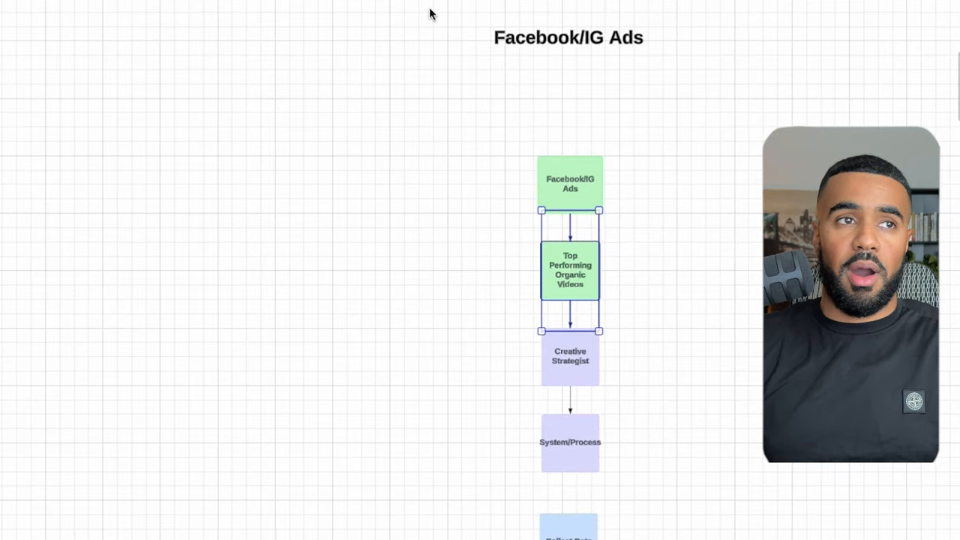
mouse_move(525, 207)
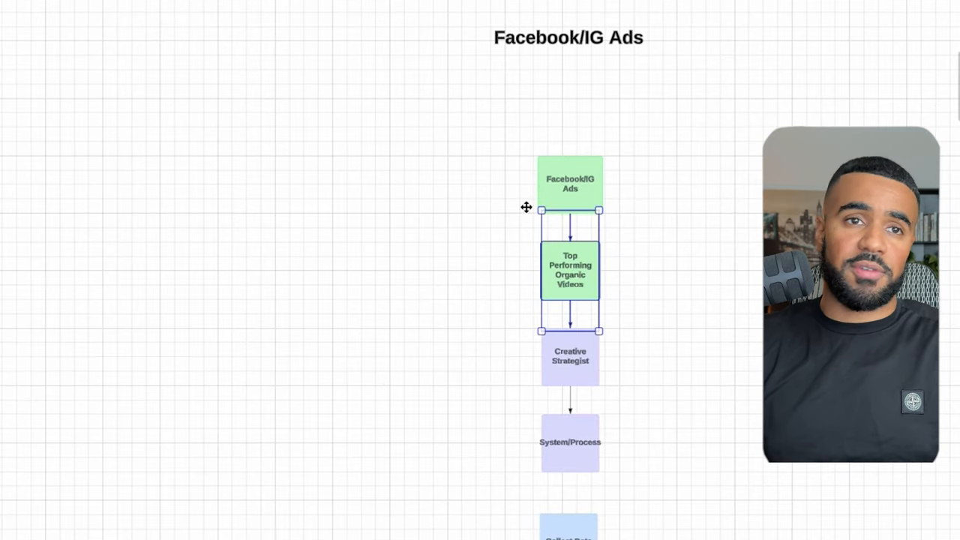
click(713, 339)
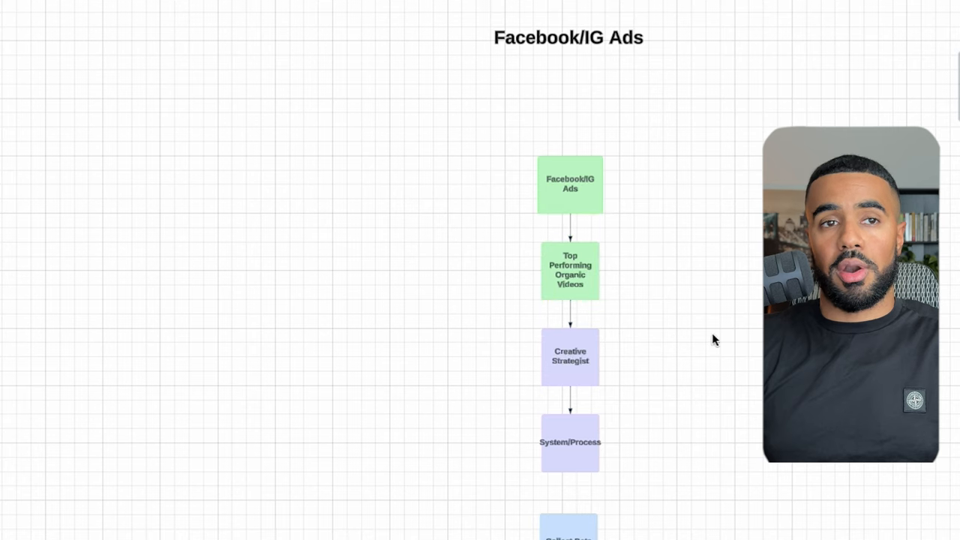
click(570, 357)
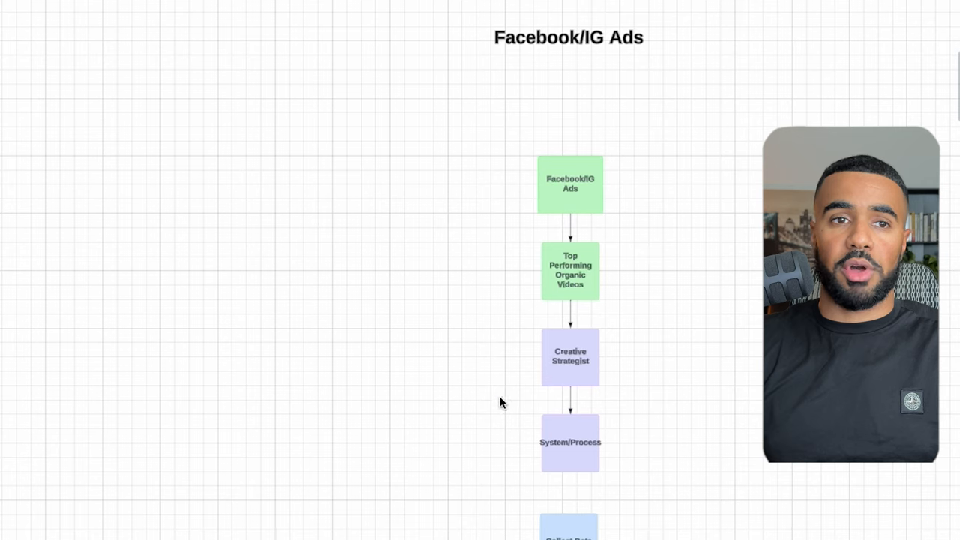
click(570, 442)
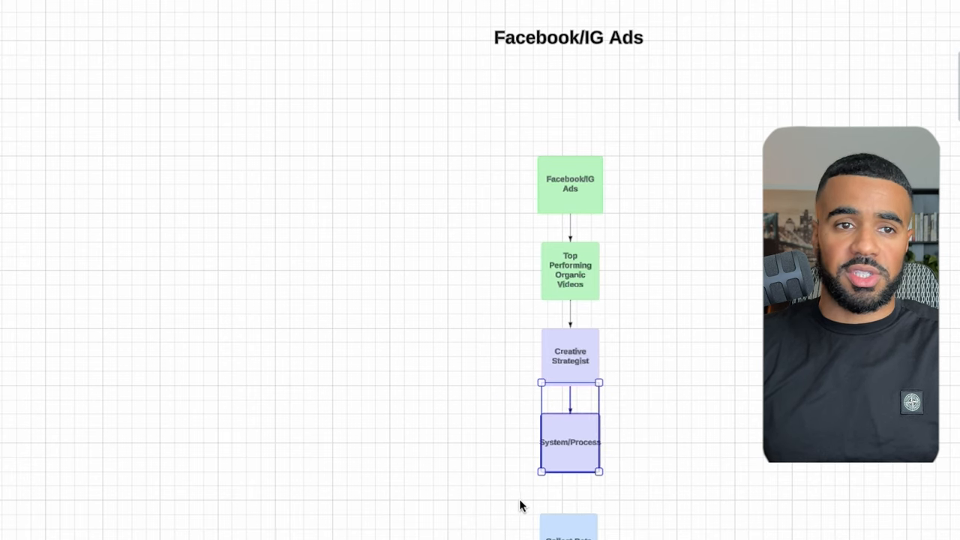
scroll(down, 3)
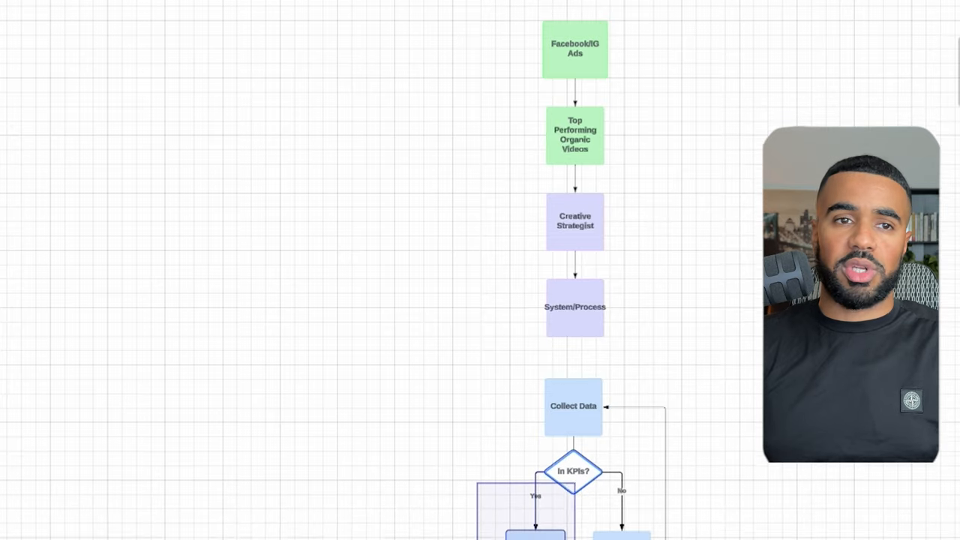
scroll(down, 3)
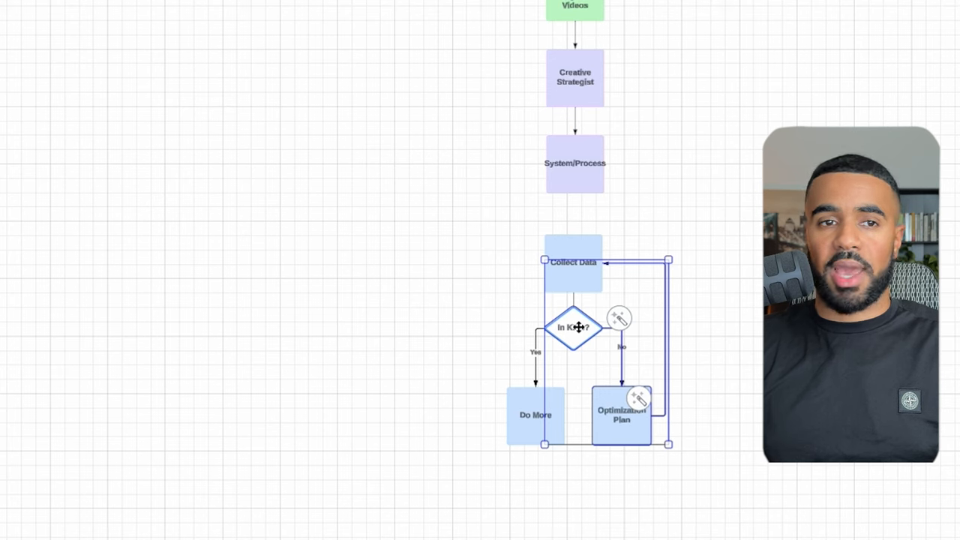
mouse_move(835, 54)
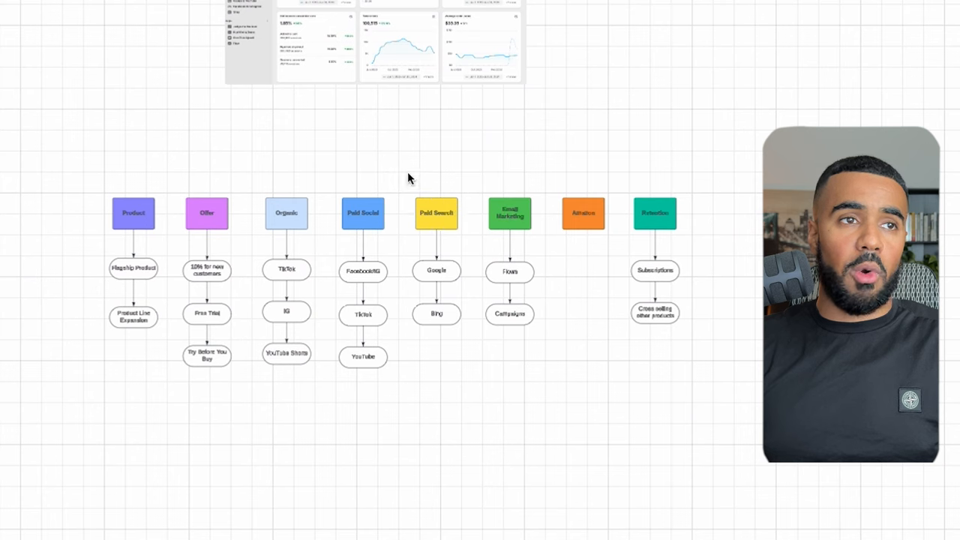
mouse_move(339, 165)
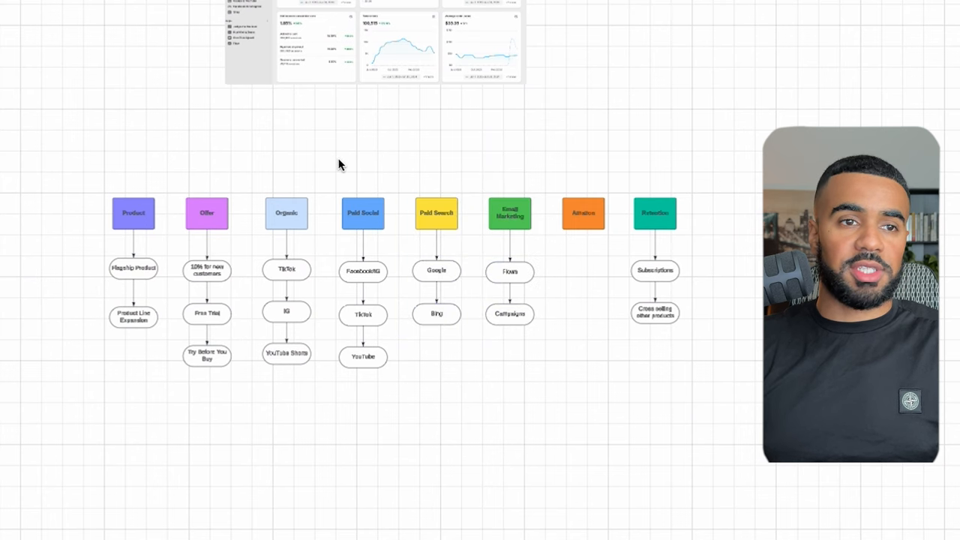
click(363, 358)
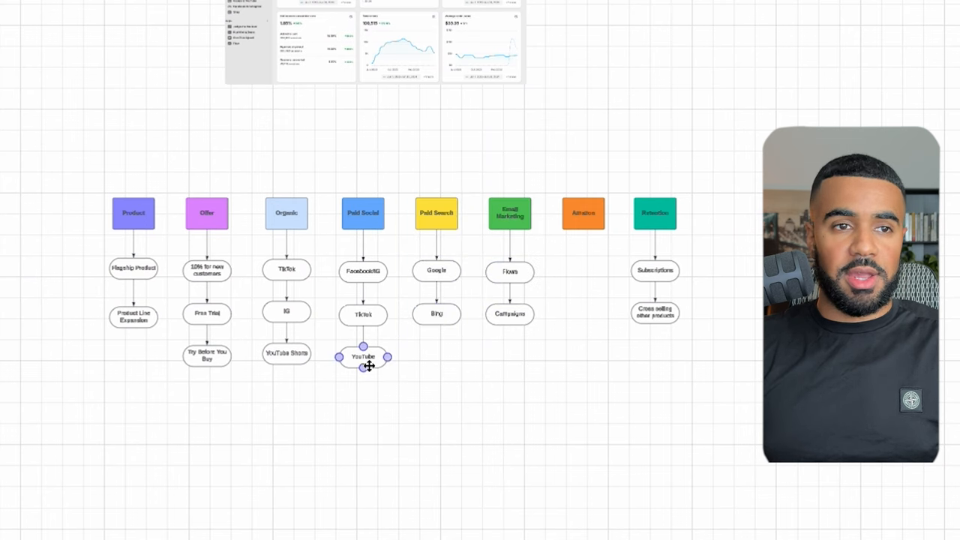
mouse_move(396, 343)
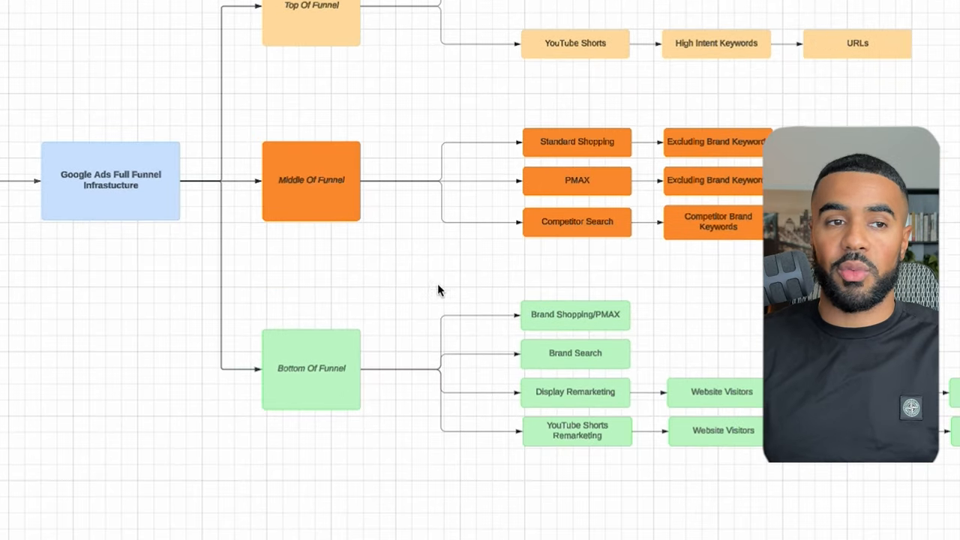
drag(438, 291, 683, 372)
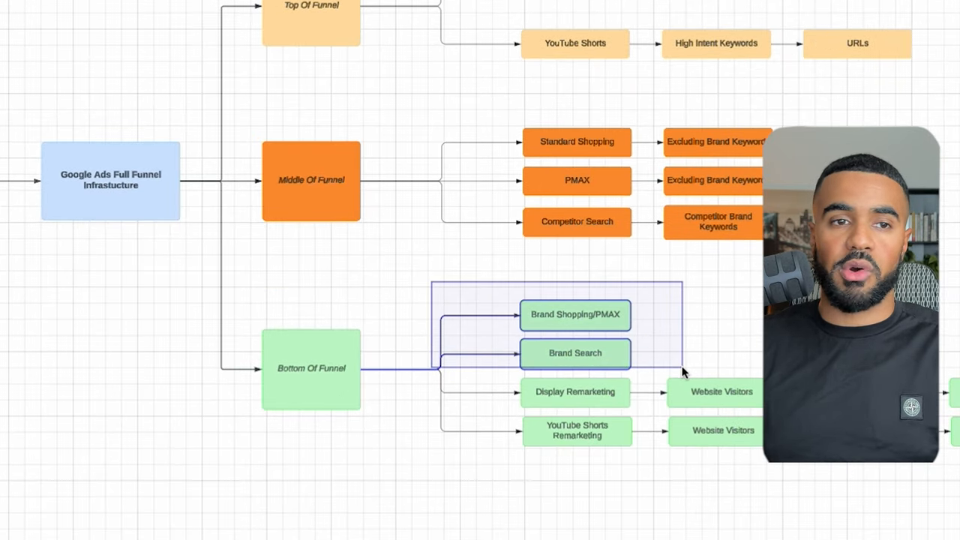
click(411, 270)
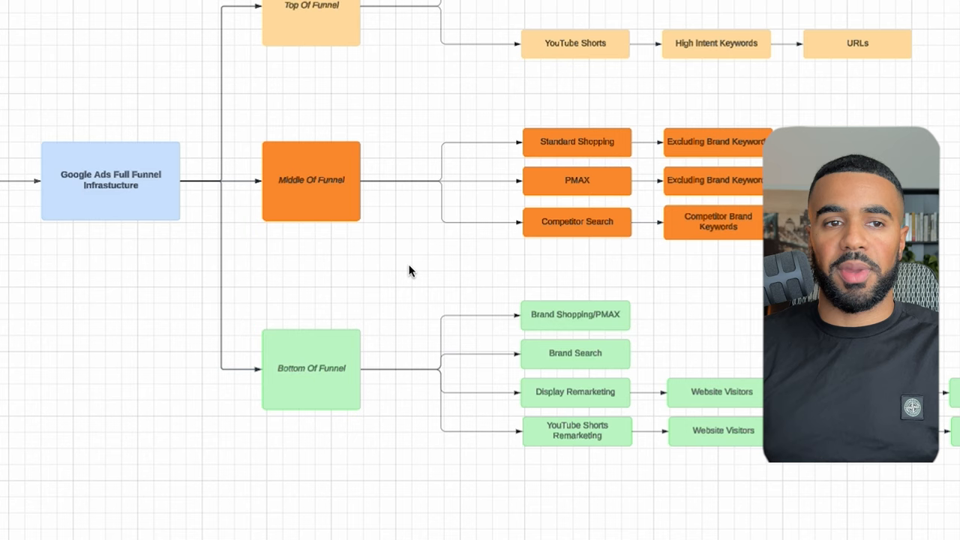
drag(408, 267, 784, 487)
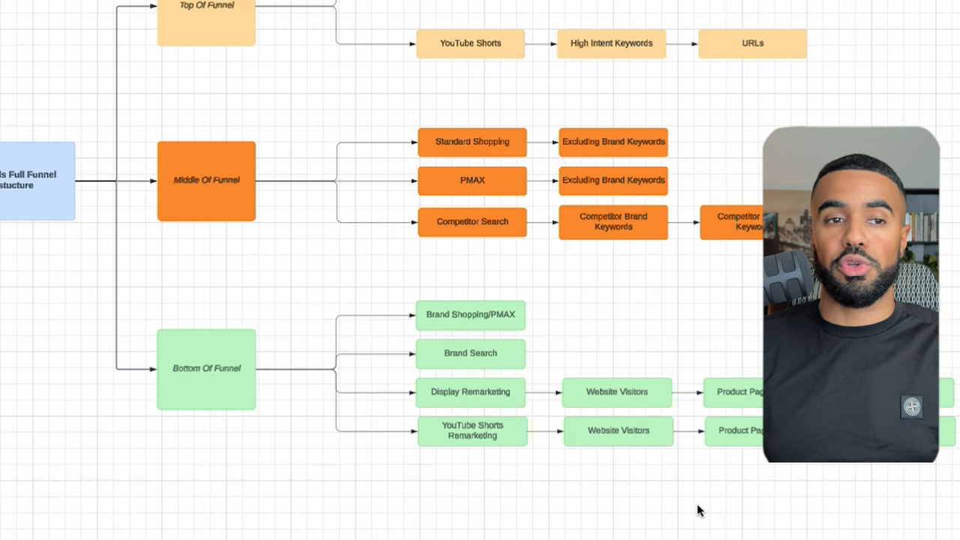
mouse_move(690, 510)
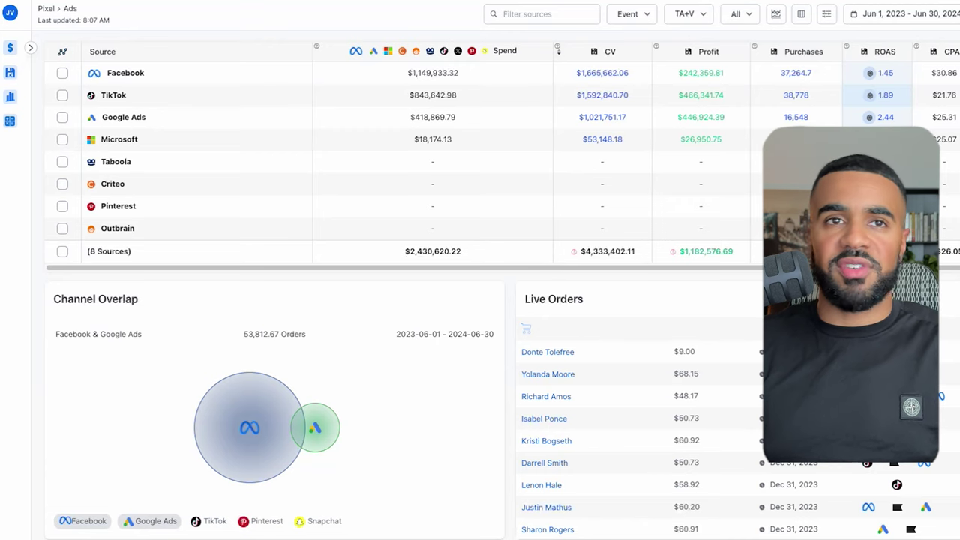
mouse_move(583, 240)
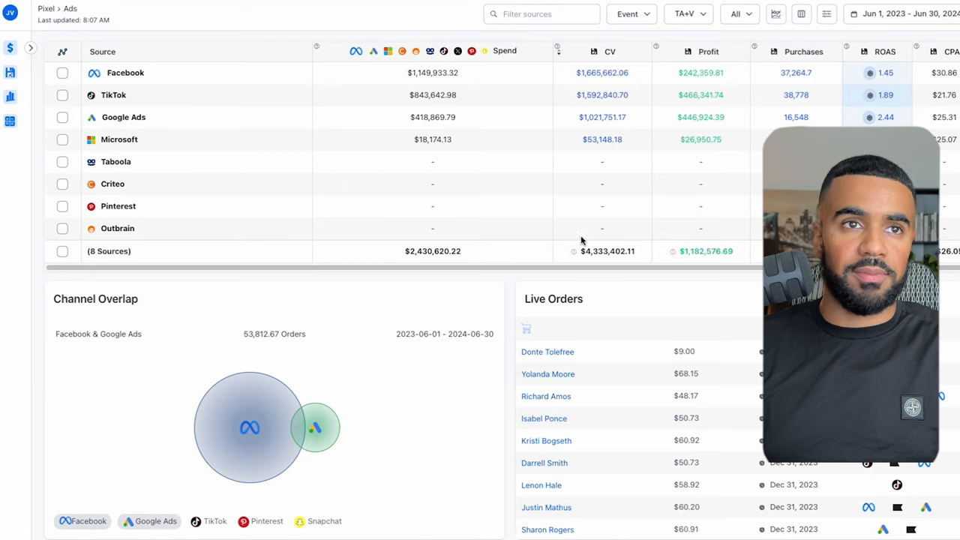
mouse_move(471, 180)
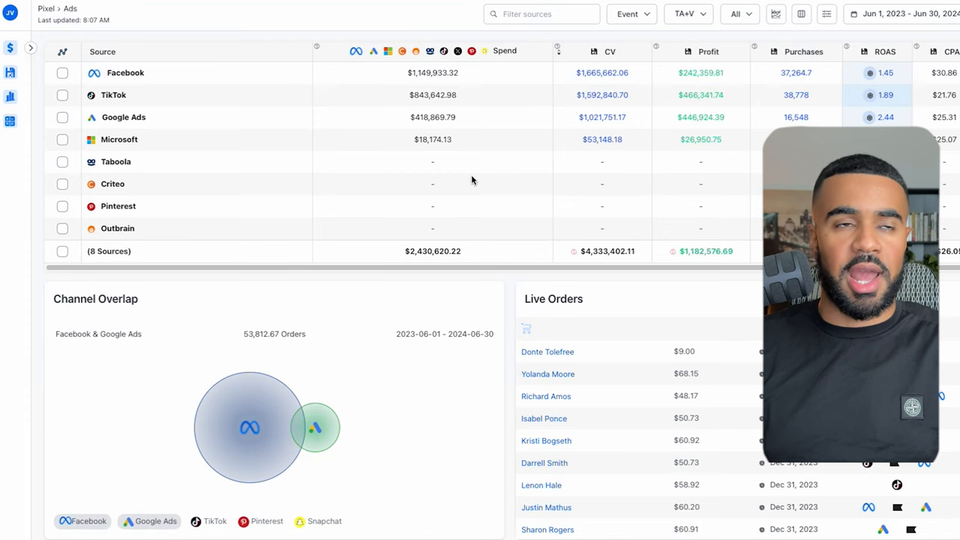
mouse_move(438, 120)
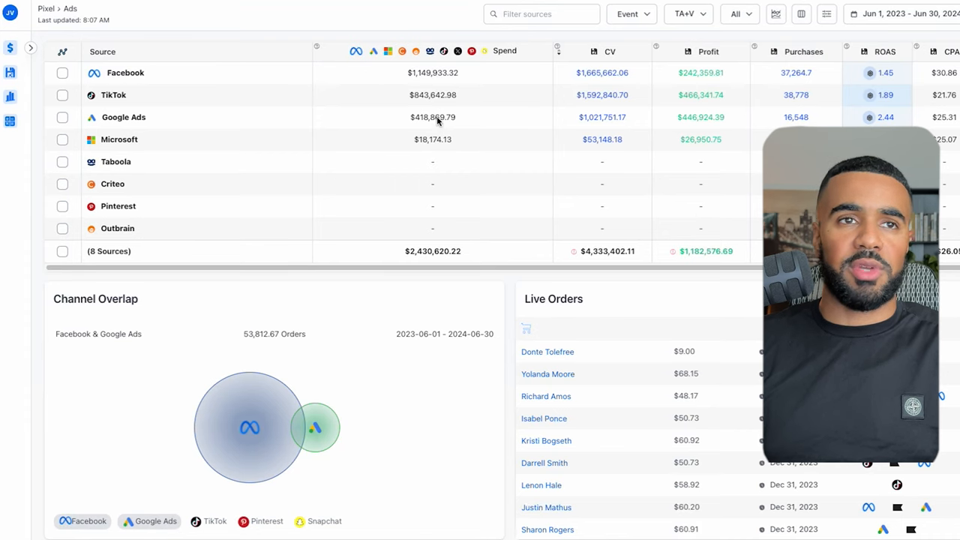
mouse_move(614, 162)
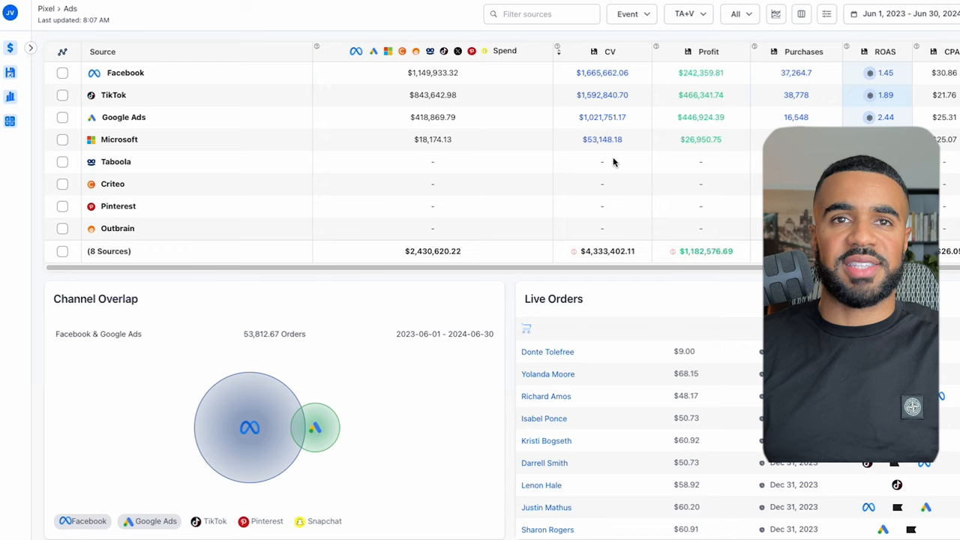
mouse_move(693, 177)
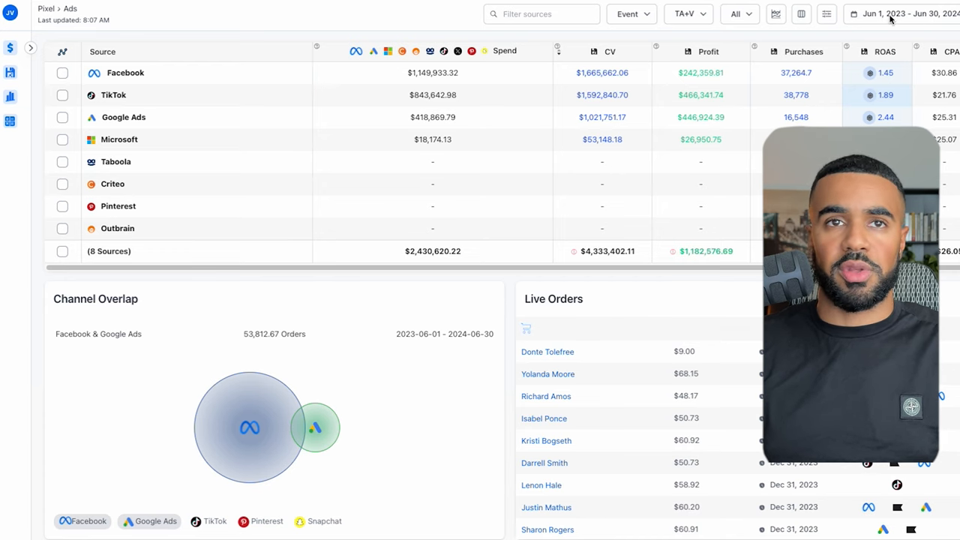
mouse_move(444, 192)
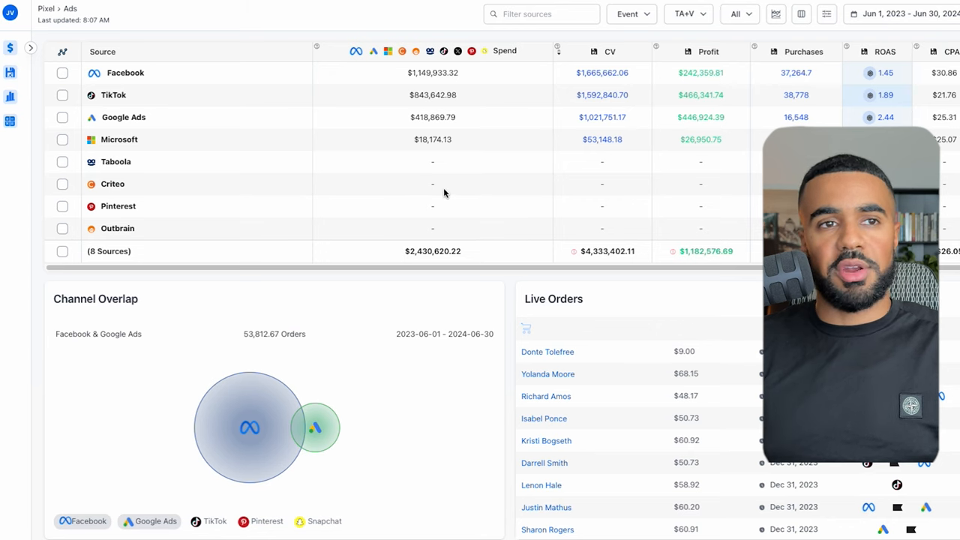
mouse_move(417, 262)
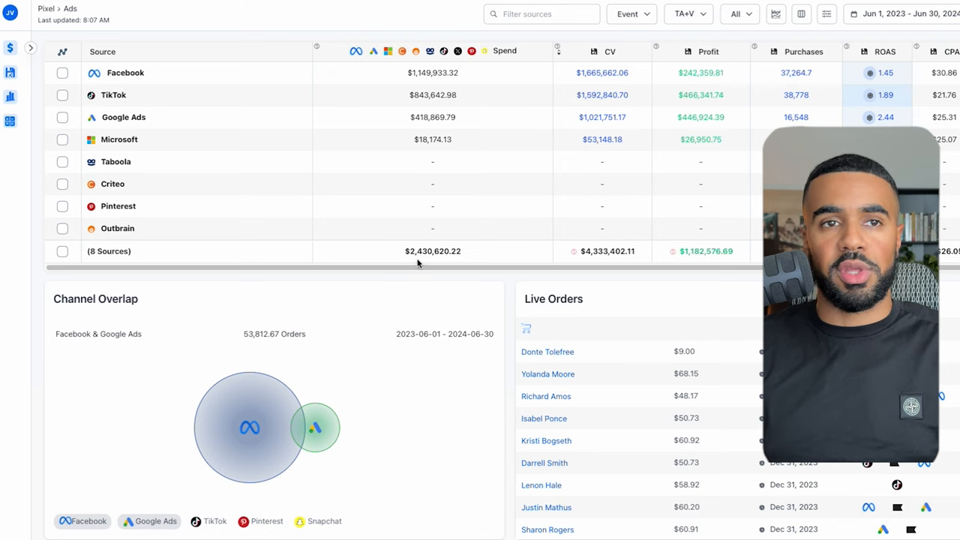
mouse_move(588, 252)
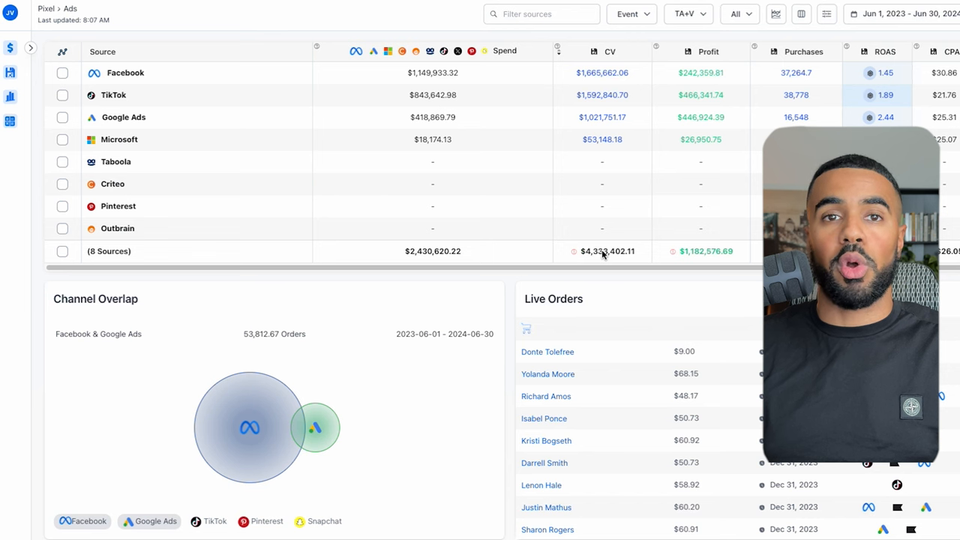
mouse_move(486, 198)
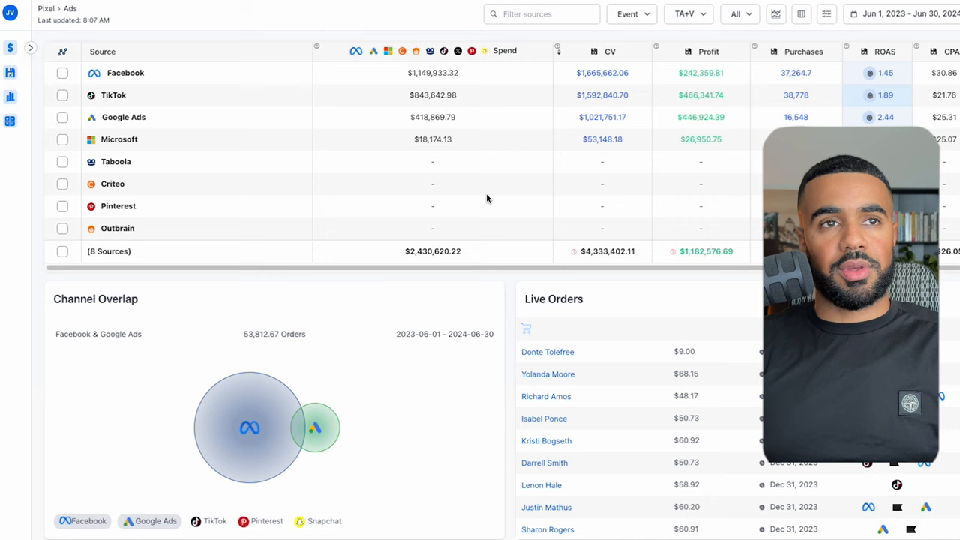
mouse_move(420, 75)
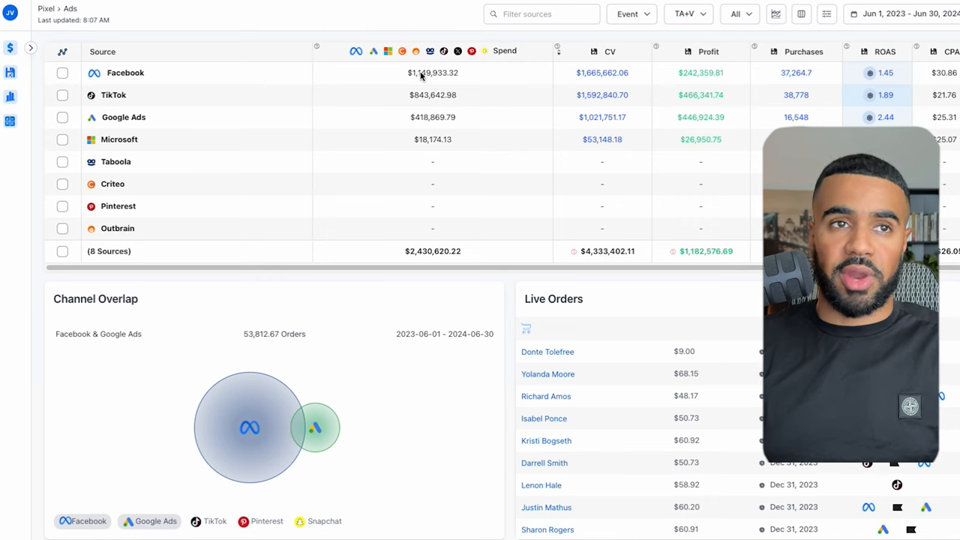
mouse_move(885, 84)
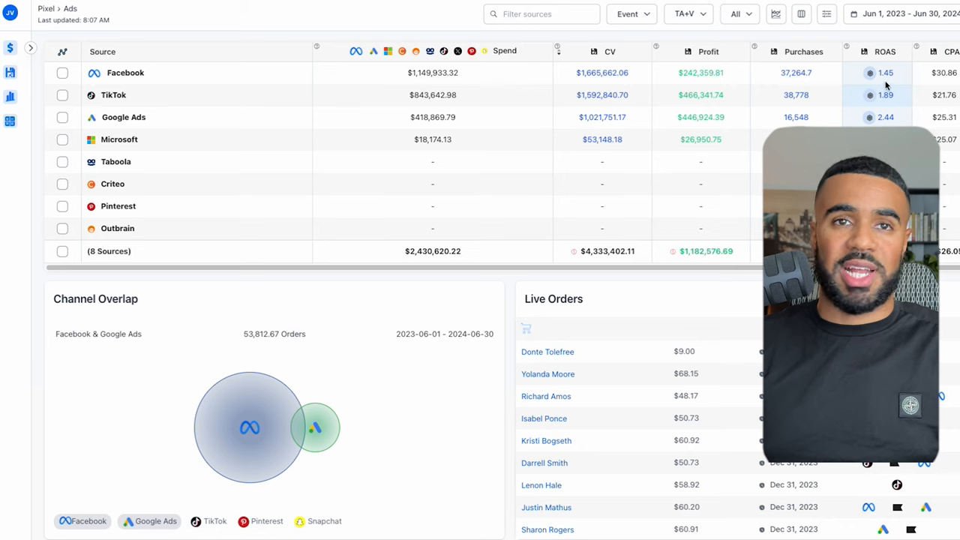
mouse_move(492, 78)
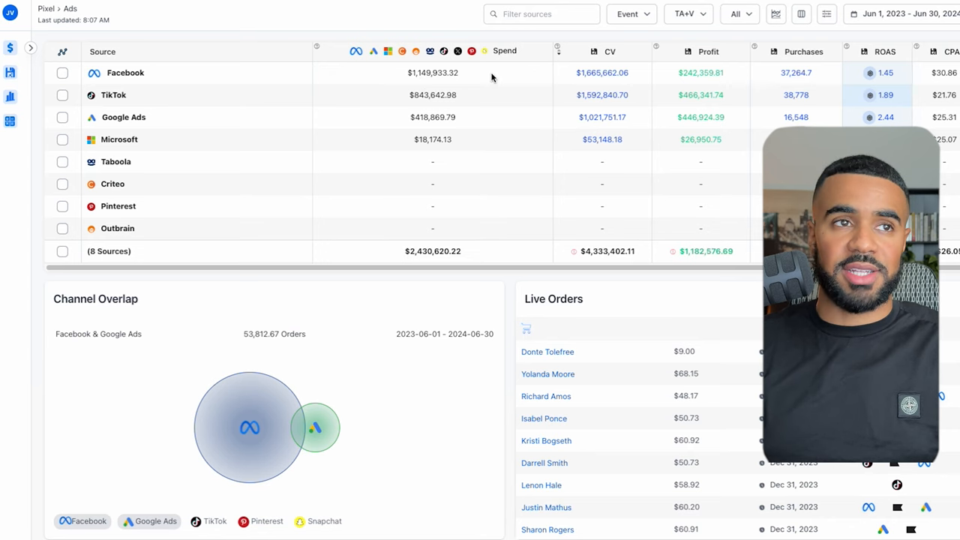
mouse_move(459, 78)
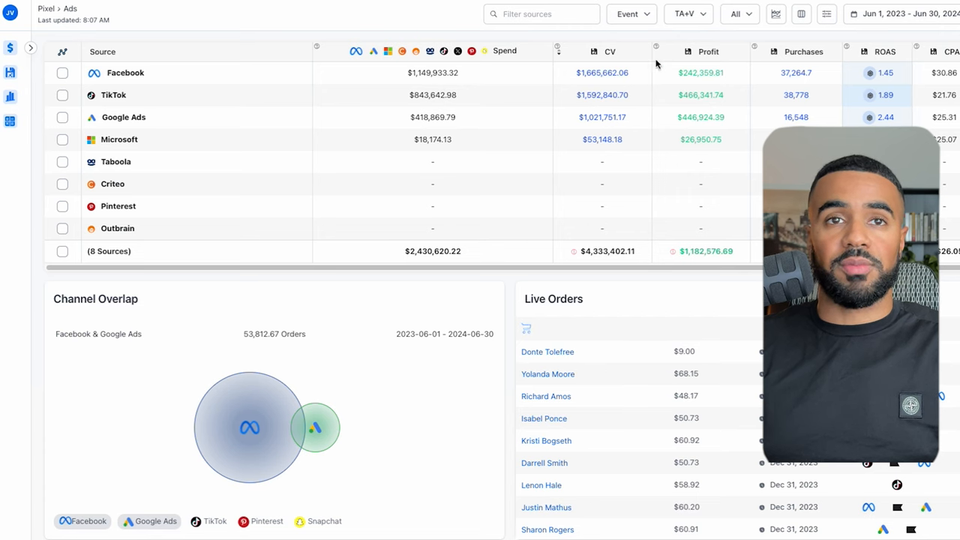
mouse_move(703, 102)
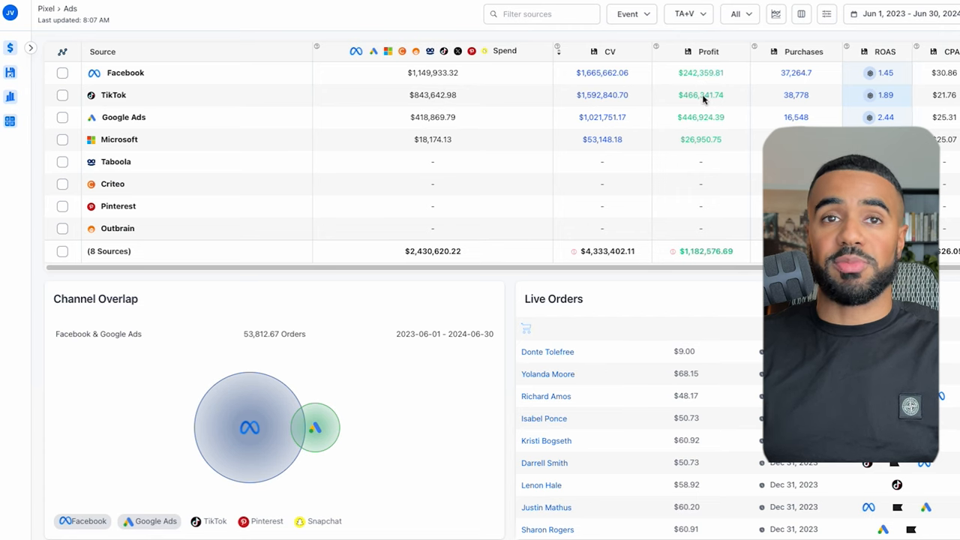
mouse_move(627, 96)
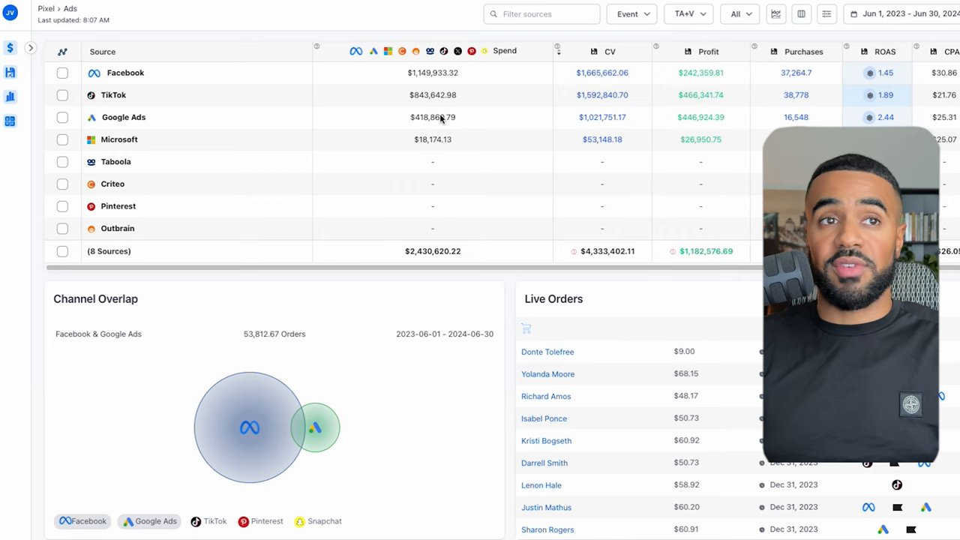
mouse_move(465, 110)
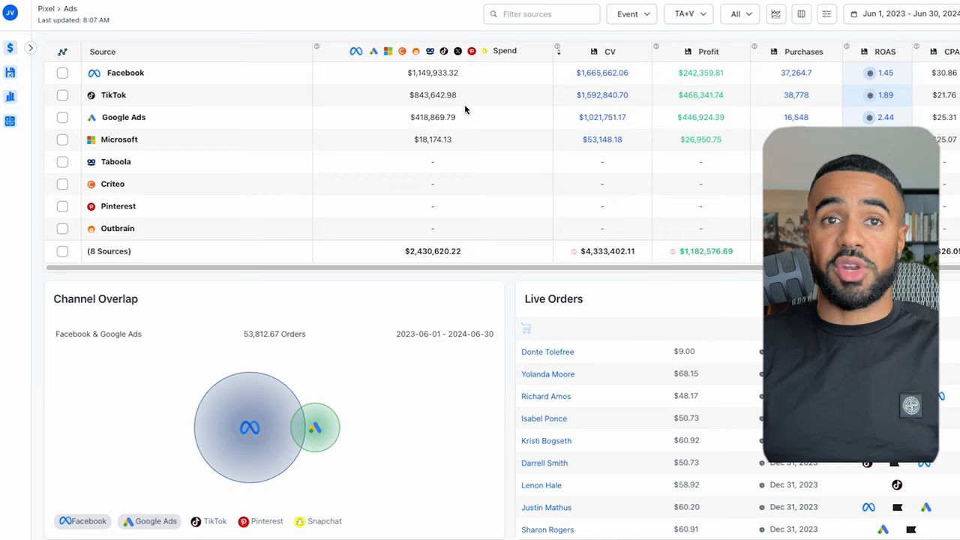
mouse_move(698, 123)
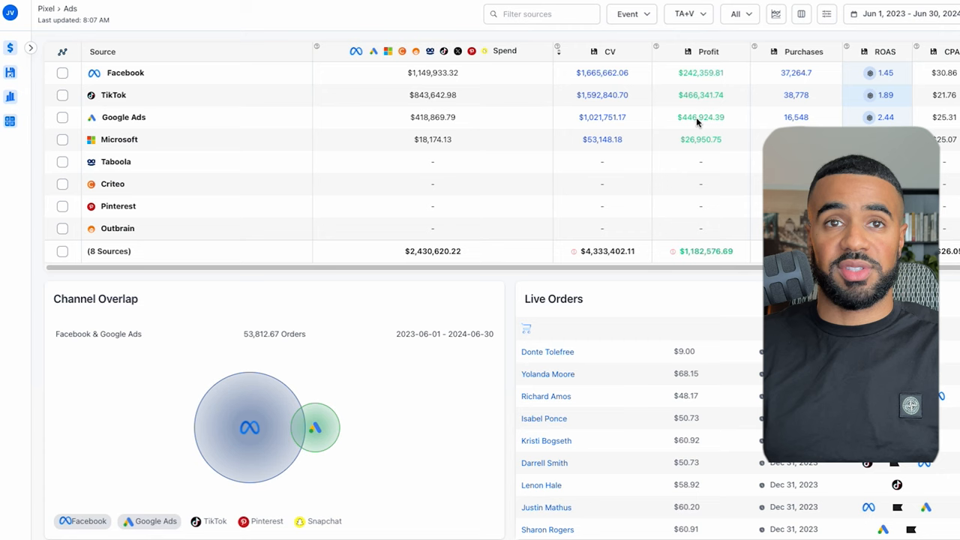
mouse_move(576, 138)
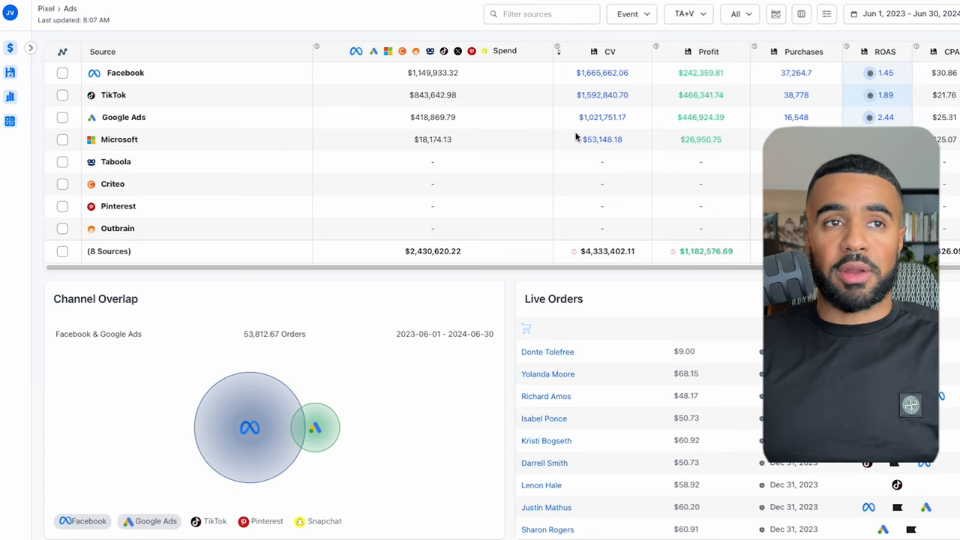
mouse_move(432, 144)
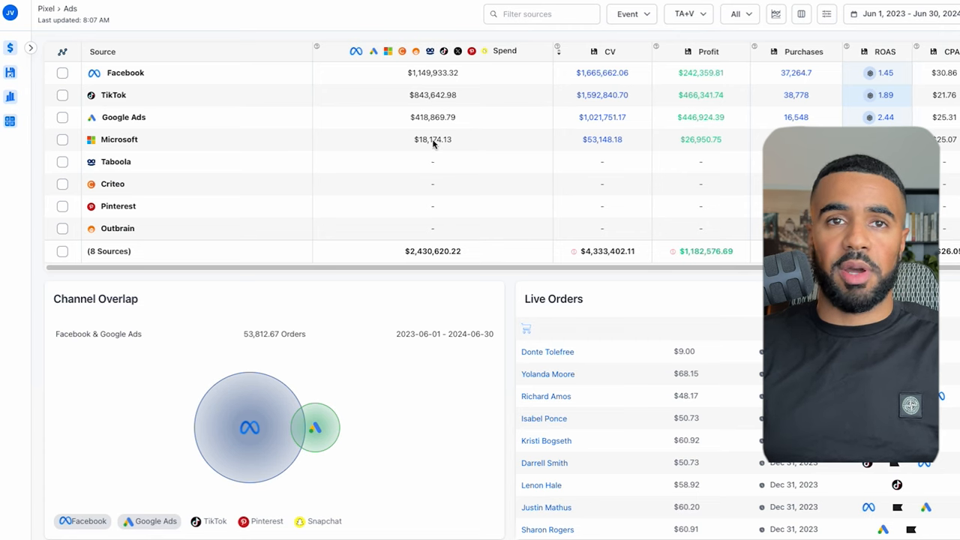
mouse_move(728, 147)
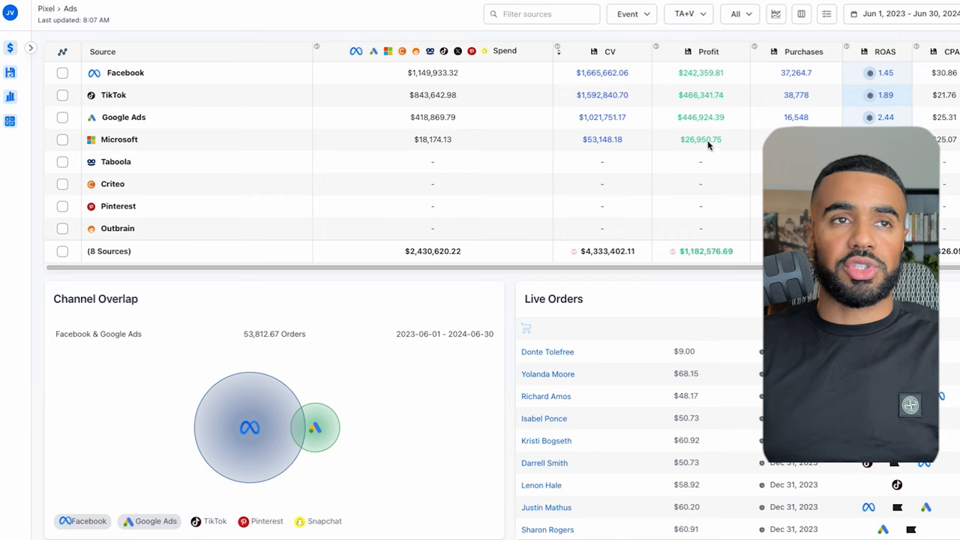
mouse_move(647, 185)
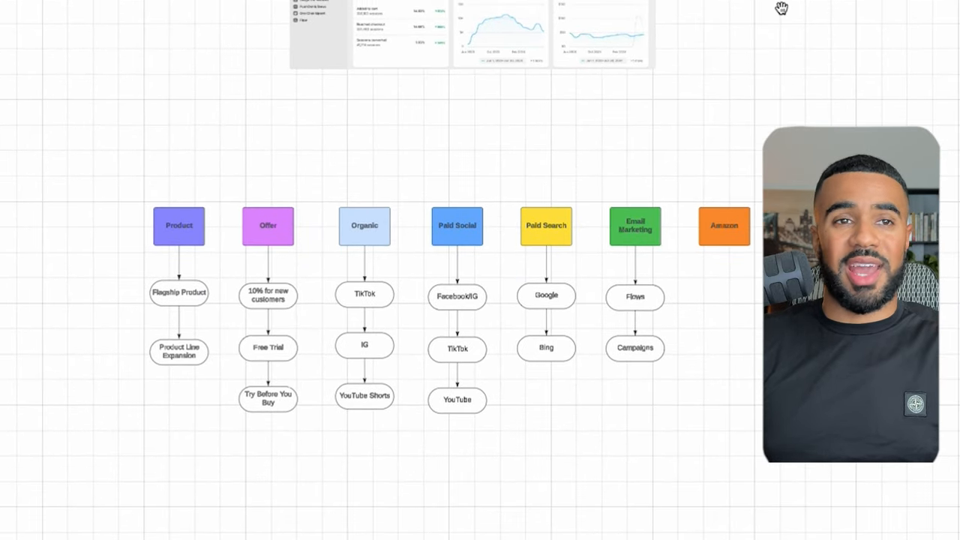
- Scroll down to the channel flowchart below the dashboard screenshots
scroll(down, 3)
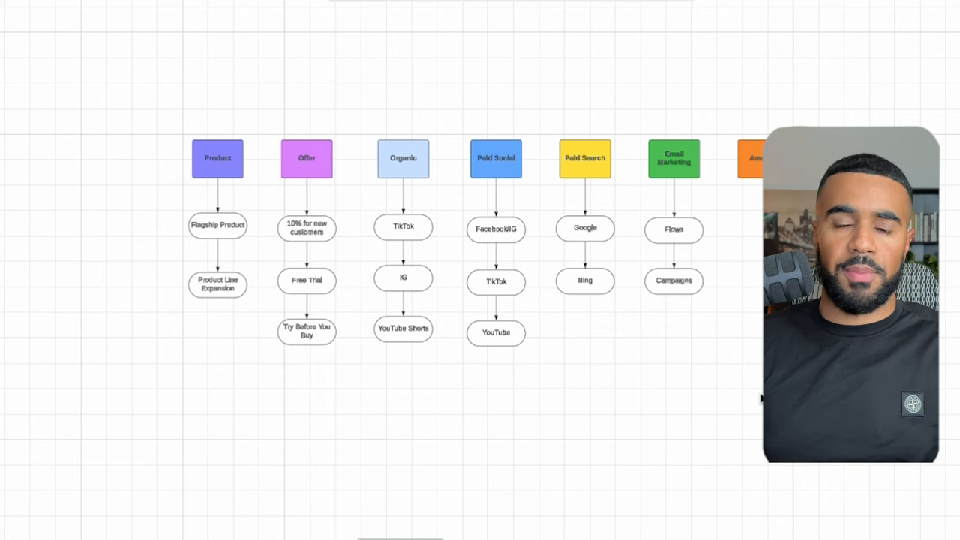
mouse_move(375, 90)
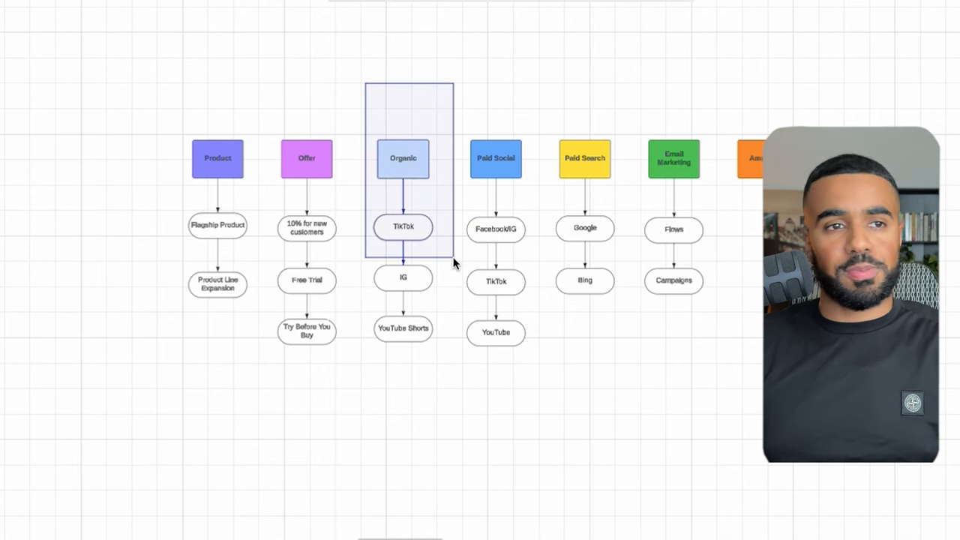
click(402, 160)
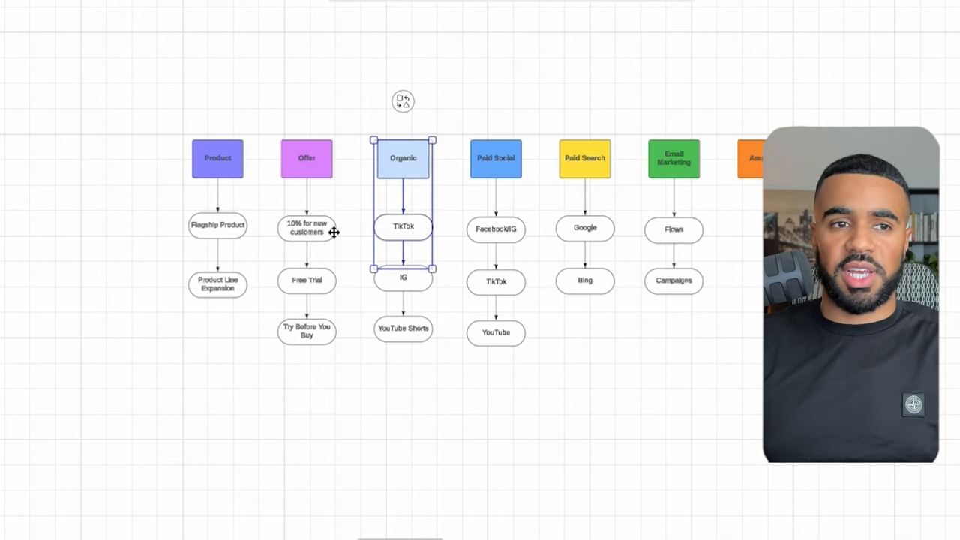
click(495, 333)
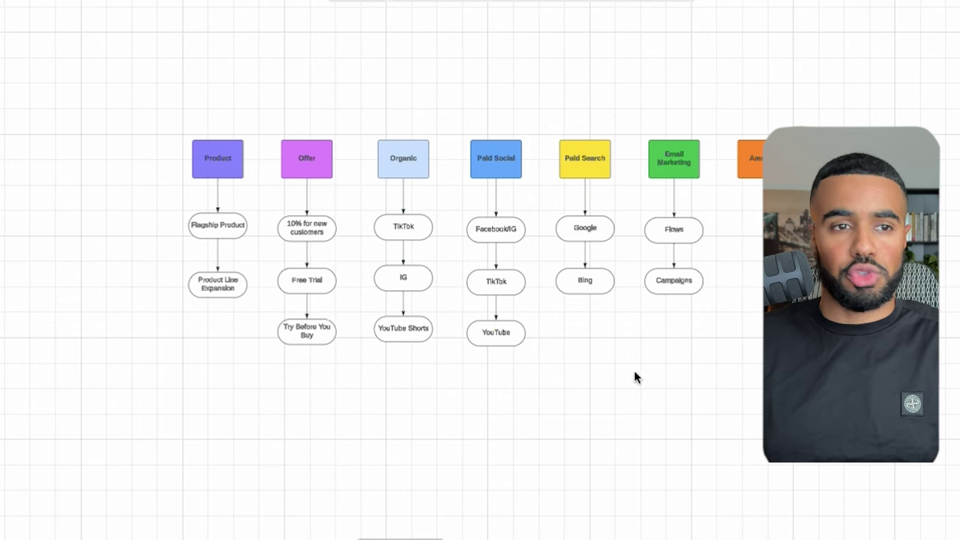
click(496, 282)
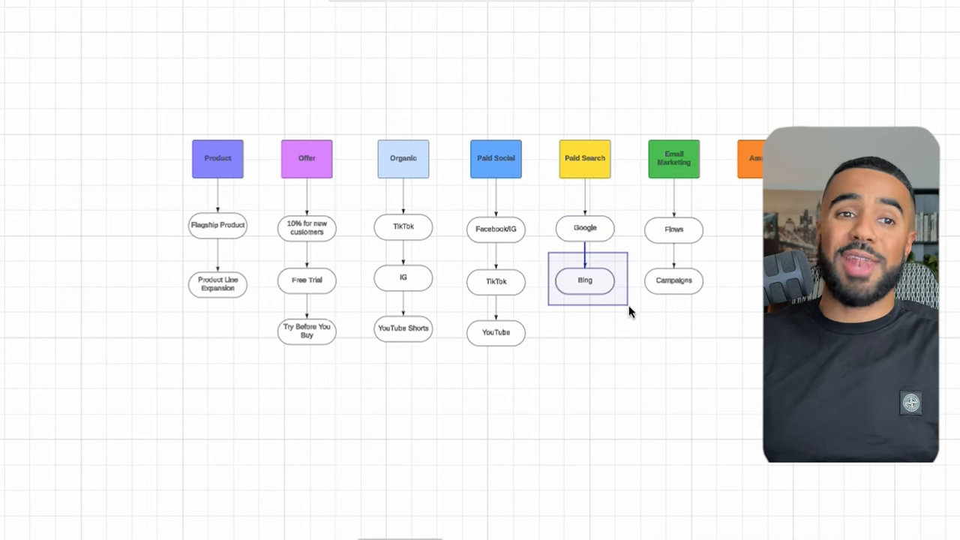
click(586, 280)
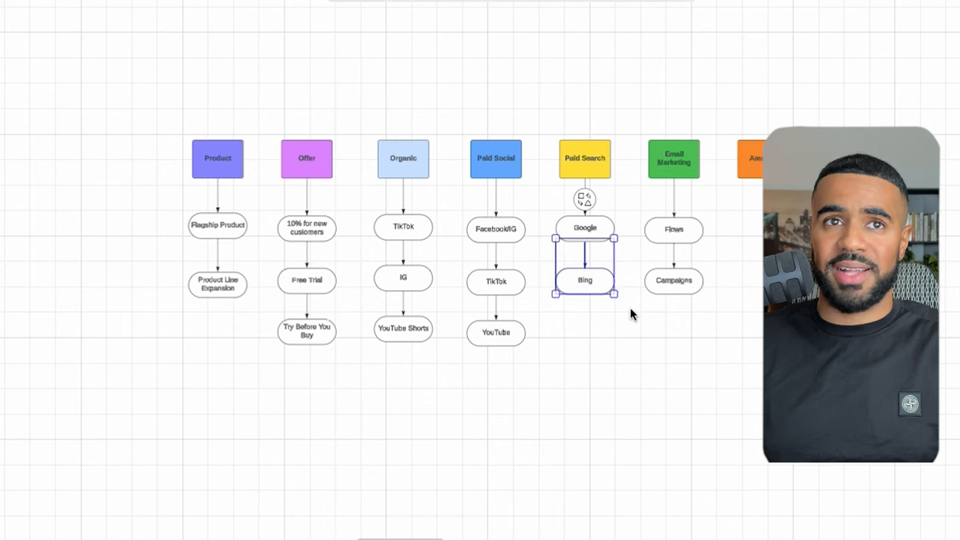
mouse_move(684, 344)
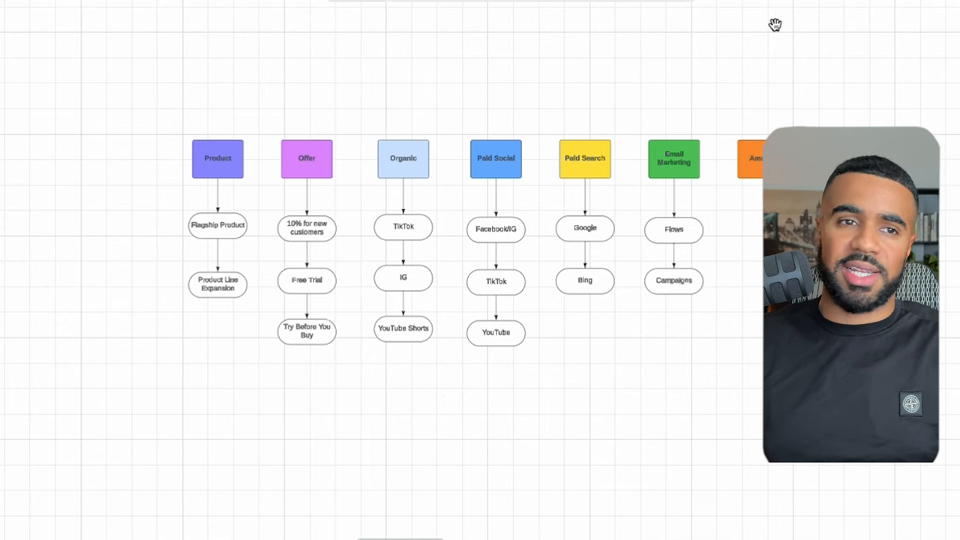
mouse_move(776, 31)
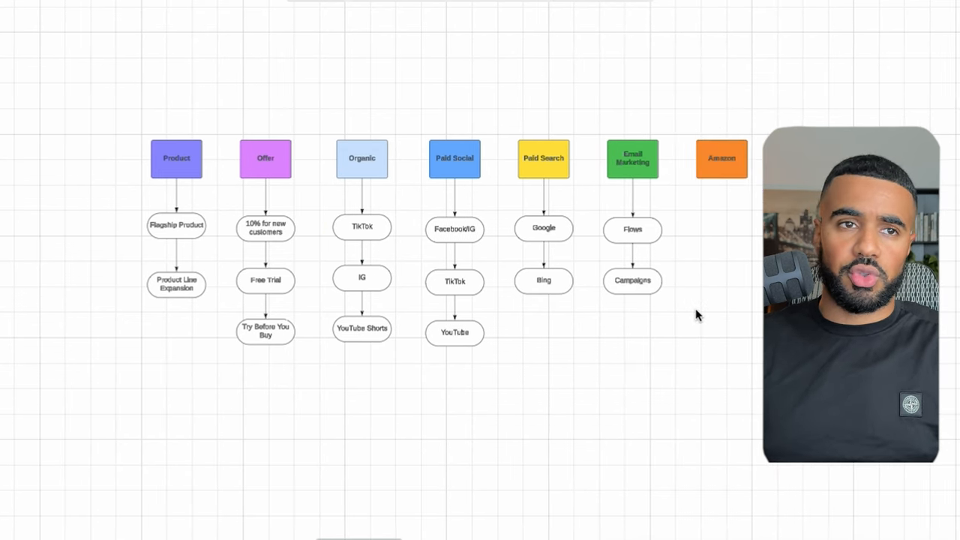
mouse_move(738, 323)
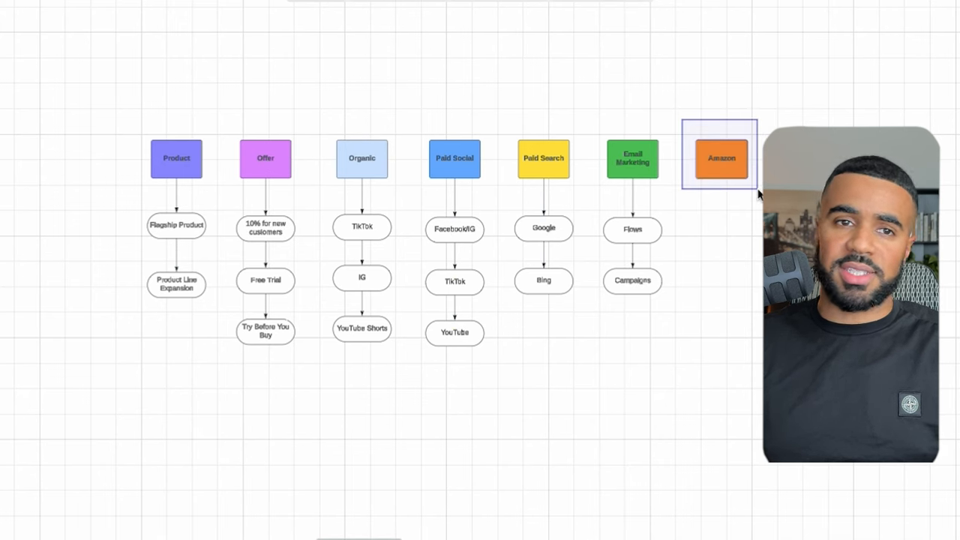
click(720, 157)
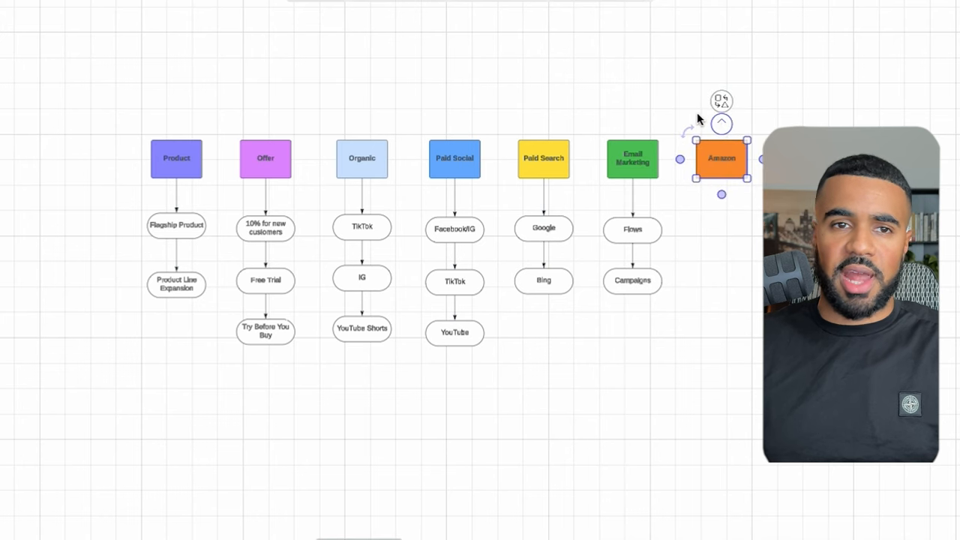
click(737, 207)
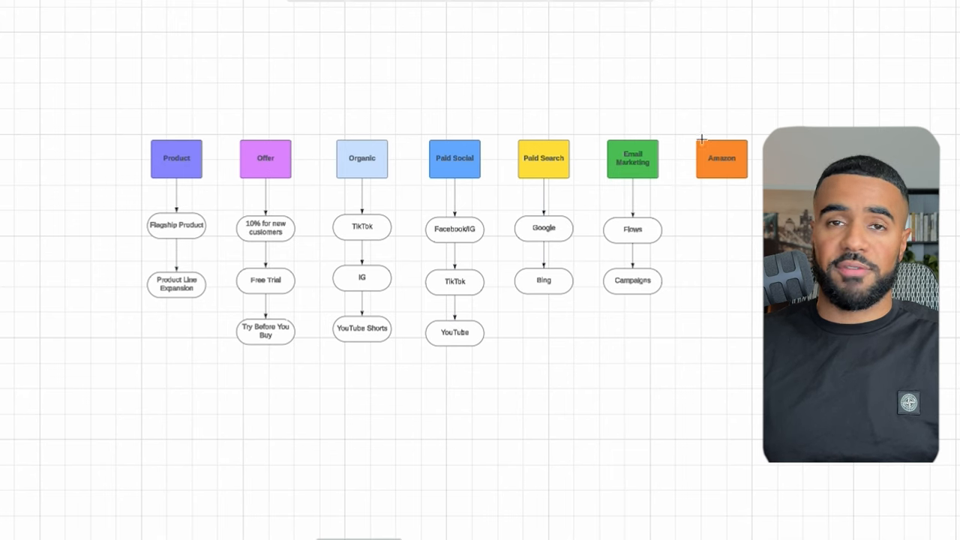
click(722, 158)
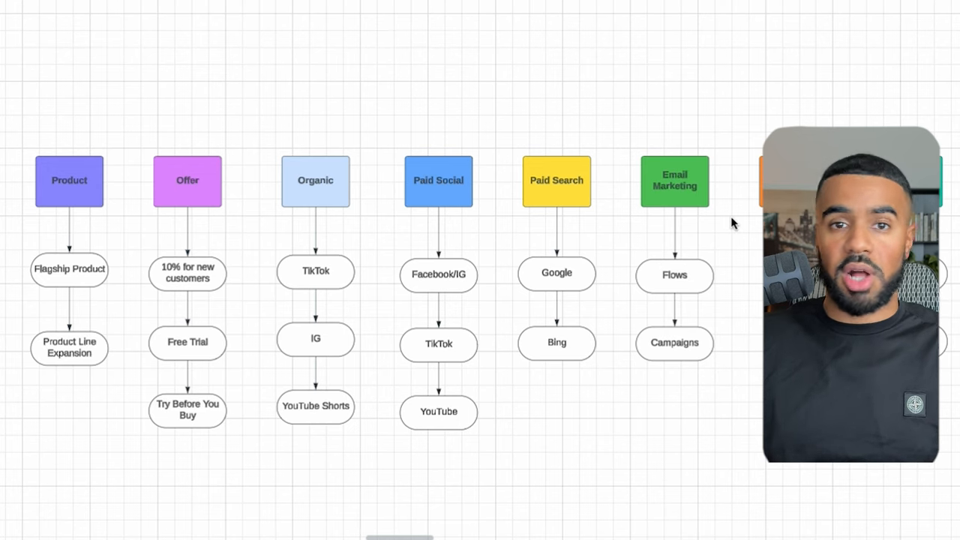
scroll(down, 3)
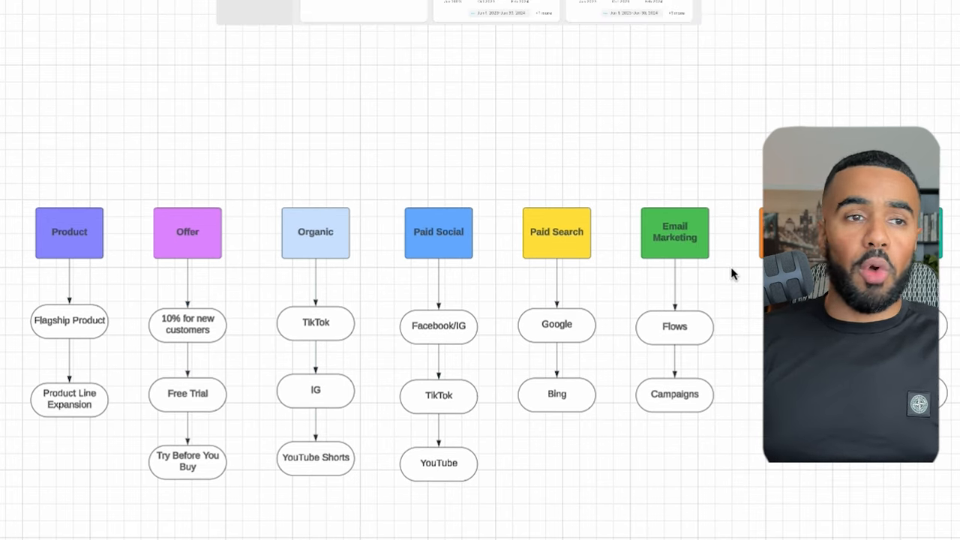
scroll(down, 3)
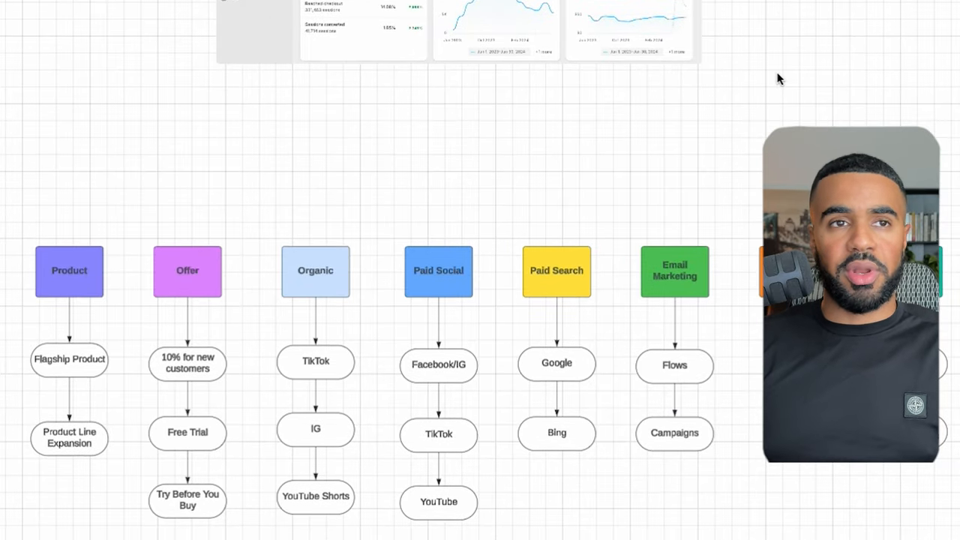